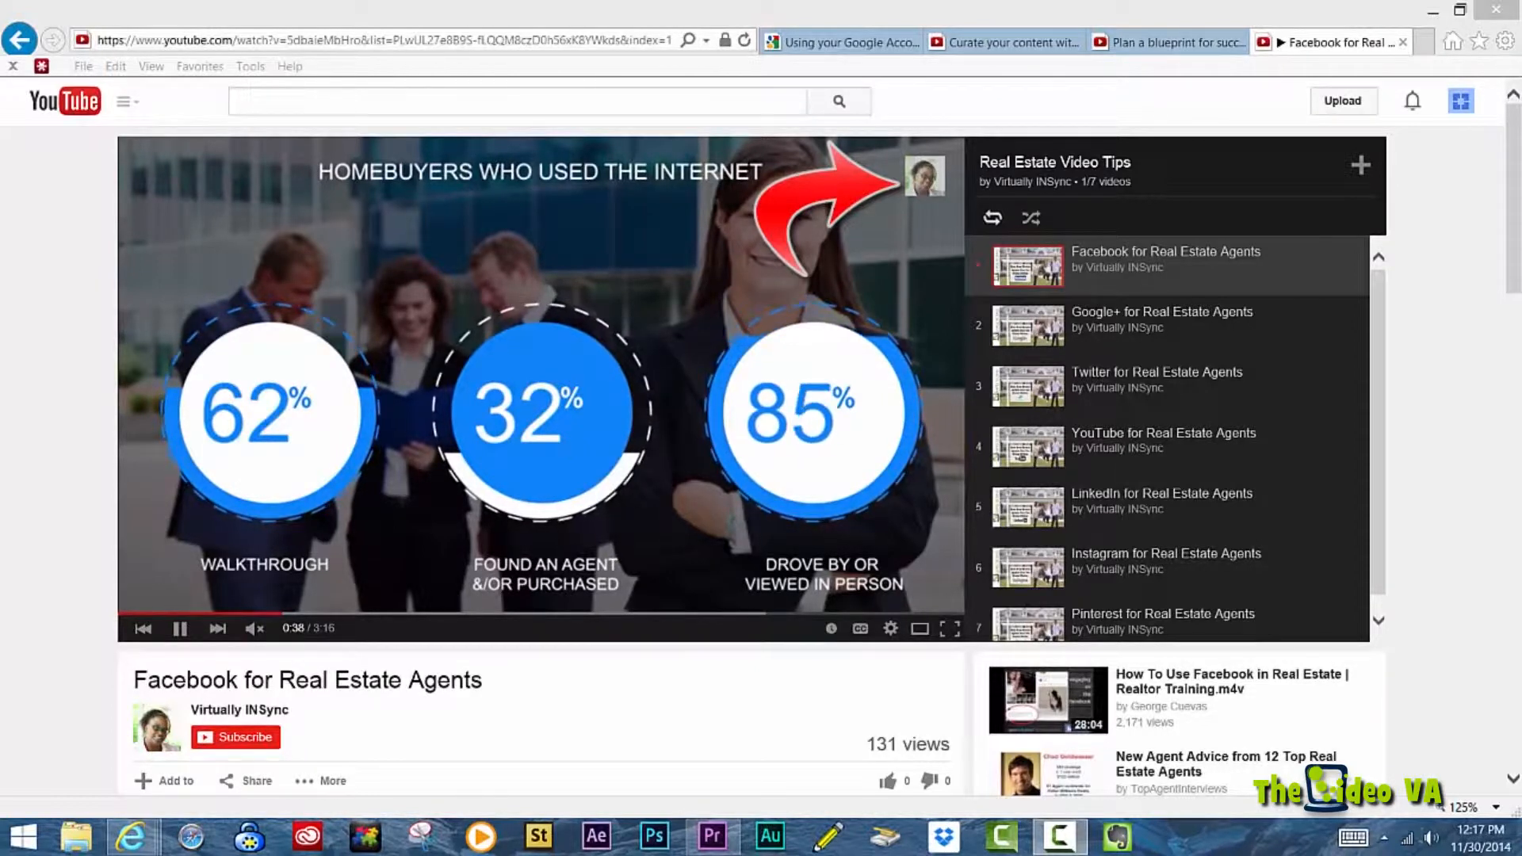
Step: Reach the 2000 Properties channel's Features page via the avatar menu and YouTube settings
click(1164, 432)
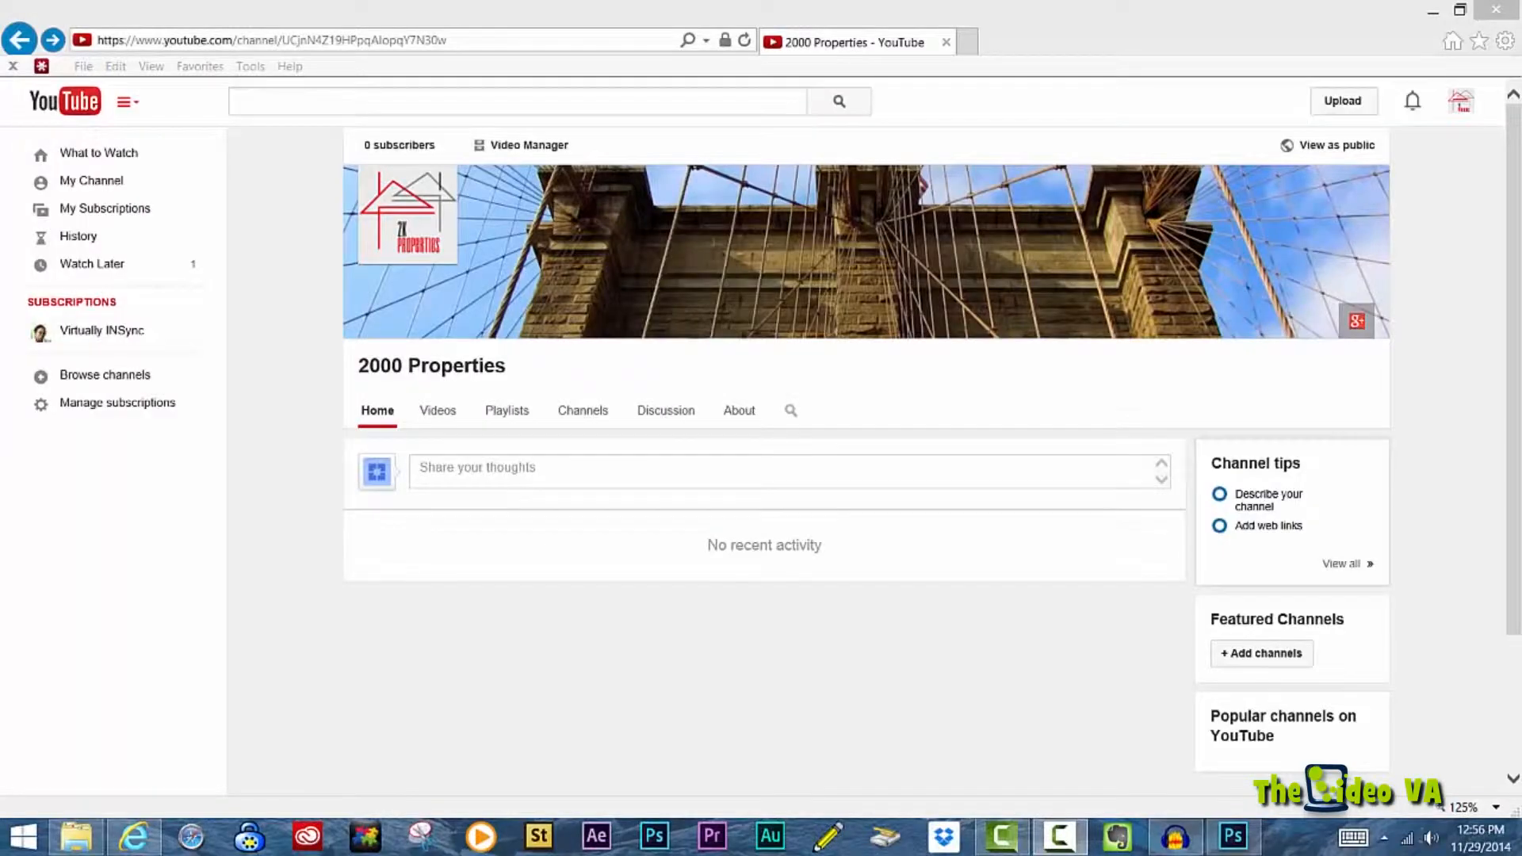
mouse_move(1473, 334)
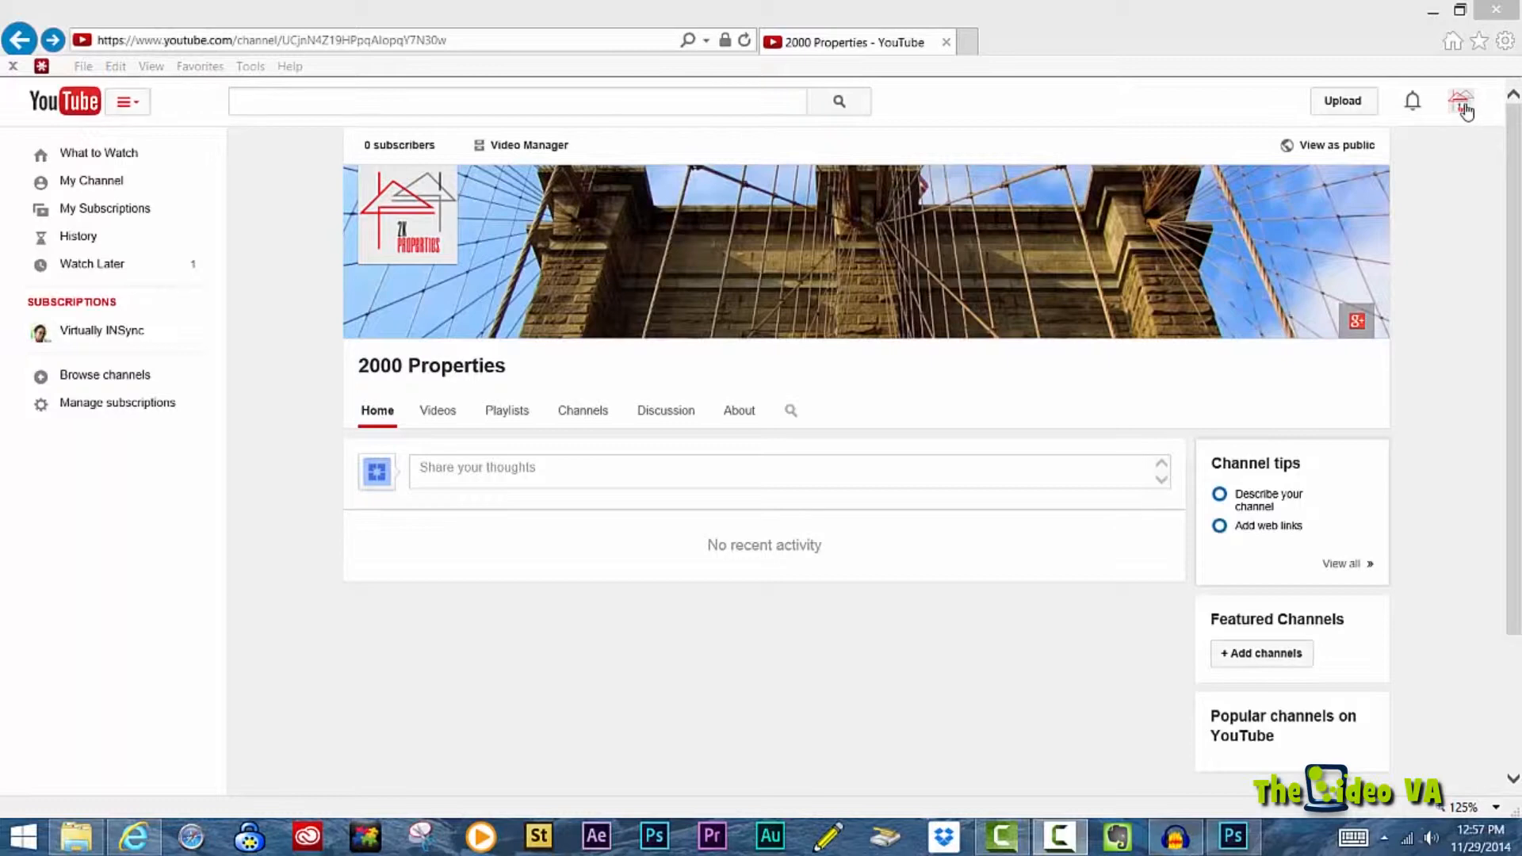
click(1460, 100)
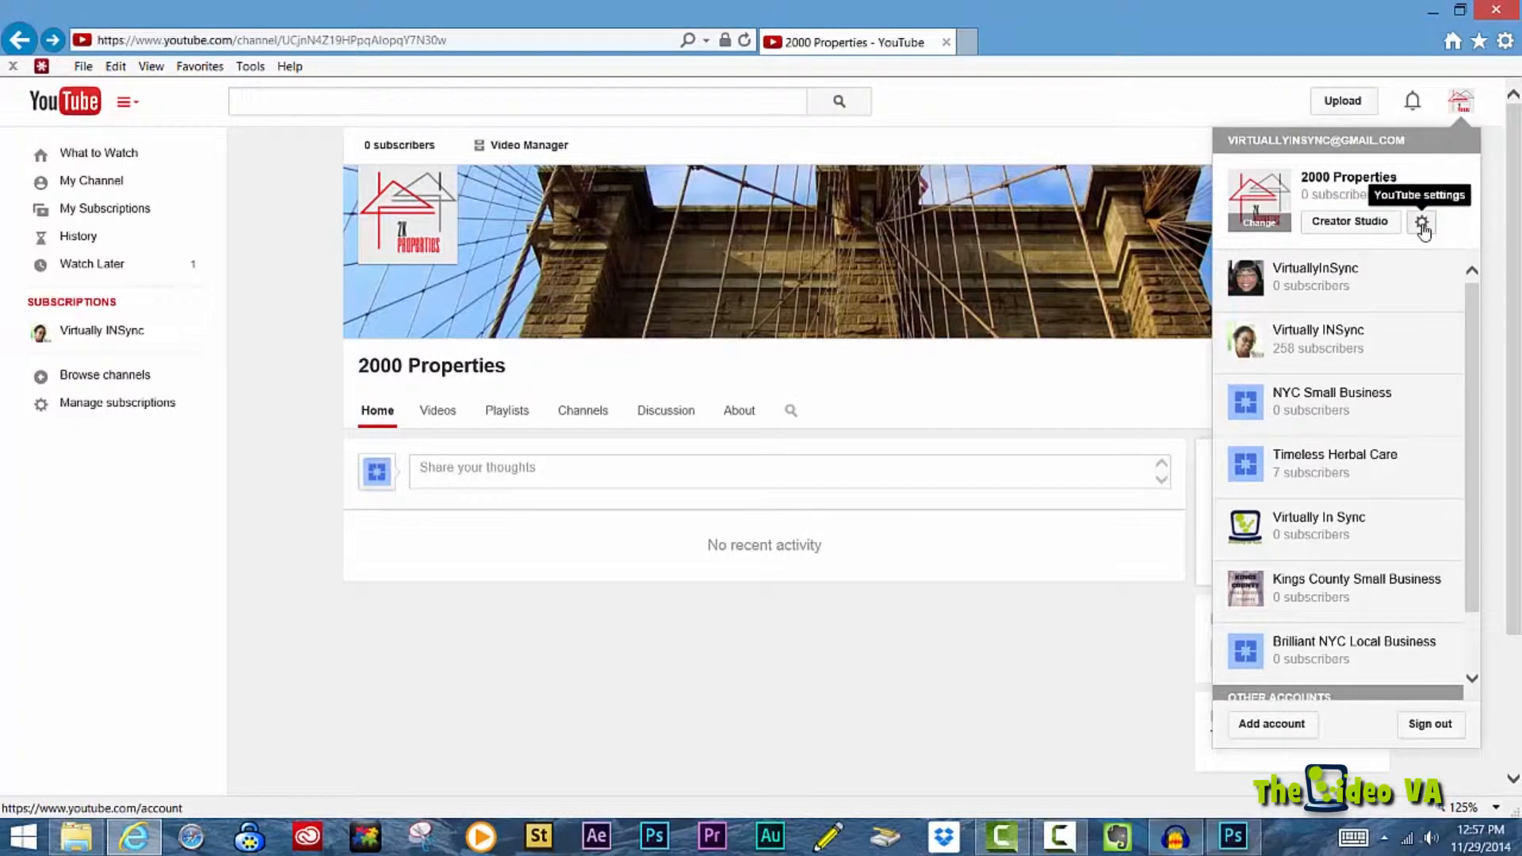
click(1422, 222)
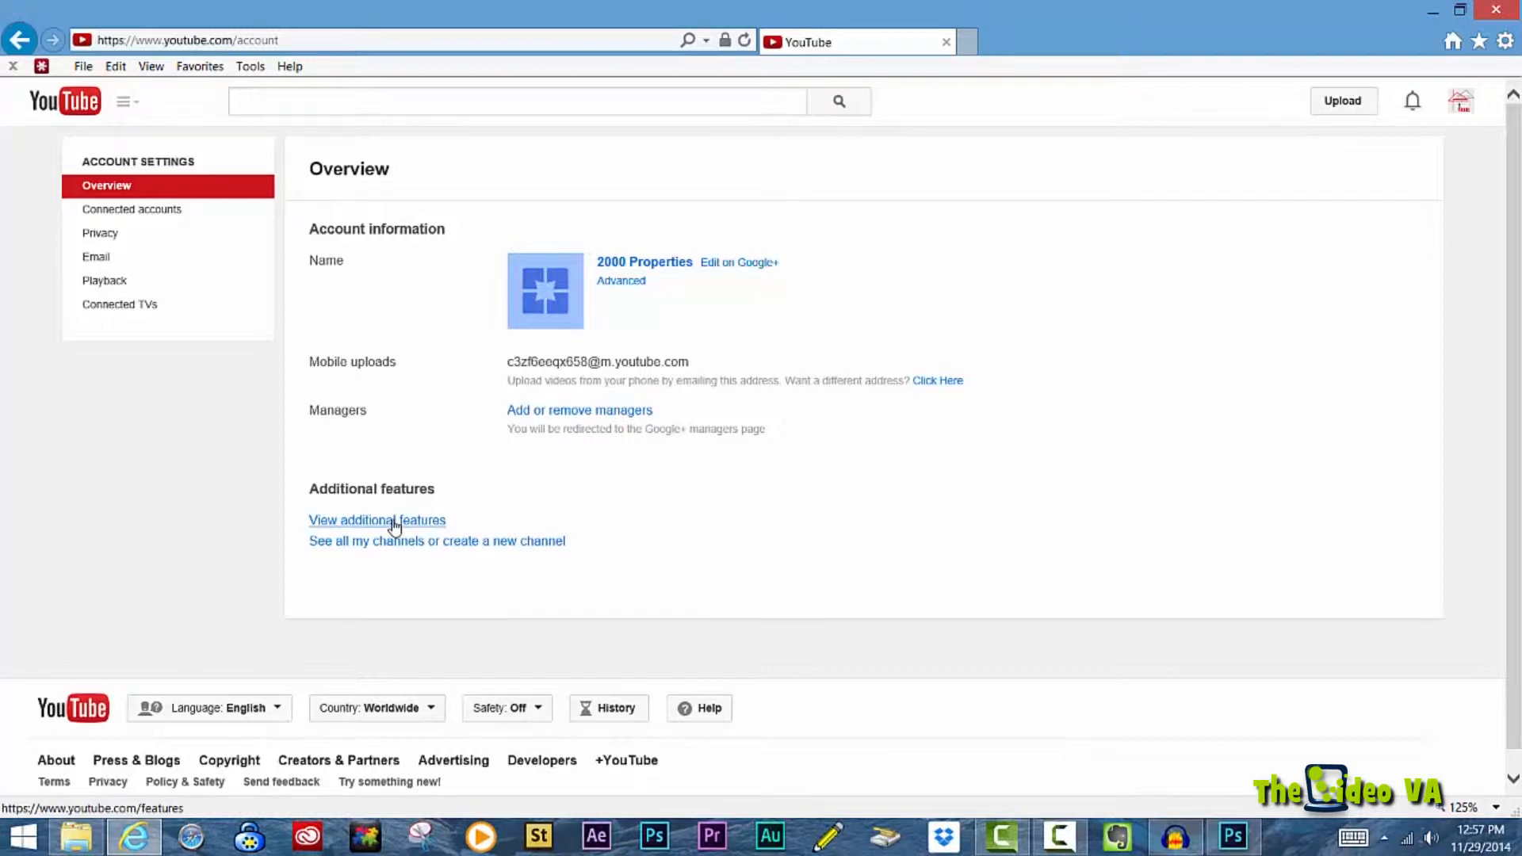
click(377, 520)
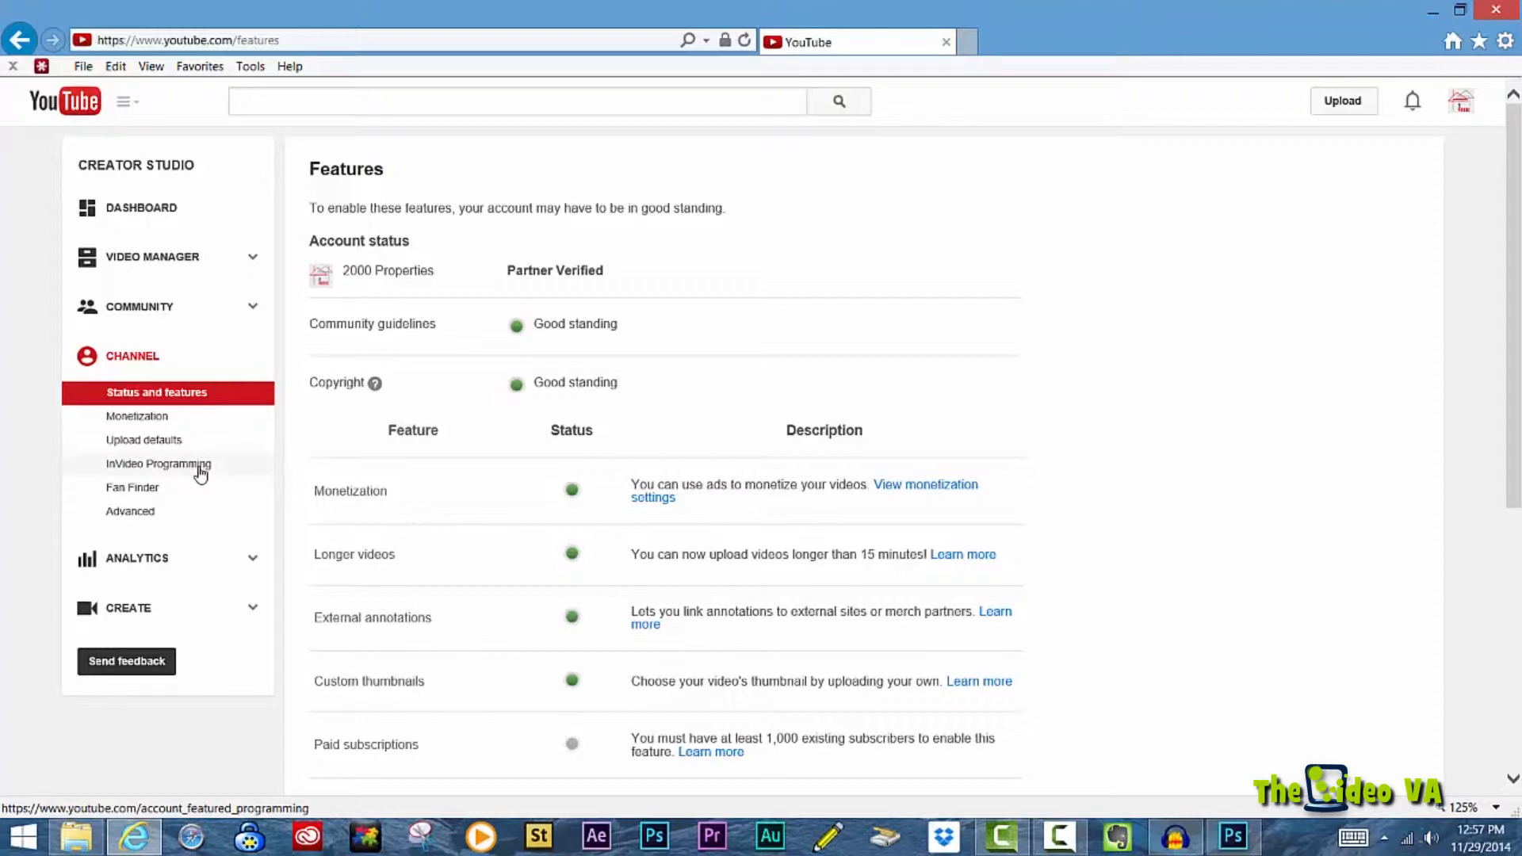
Step: Go to InVideo Programming from the Creator Studio sidebar and review its options
click(159, 463)
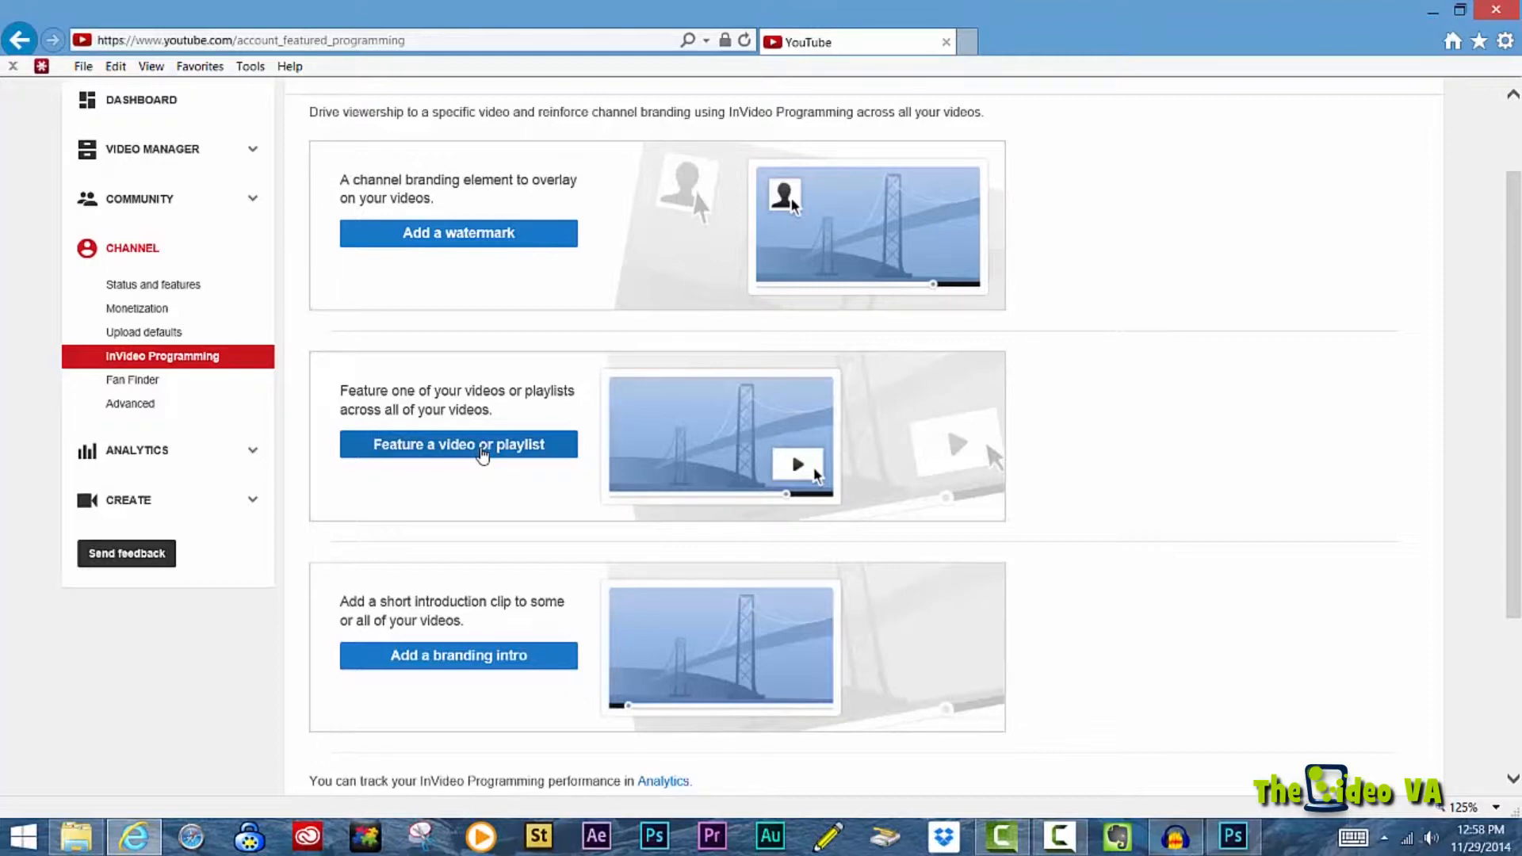
scroll(down, 3)
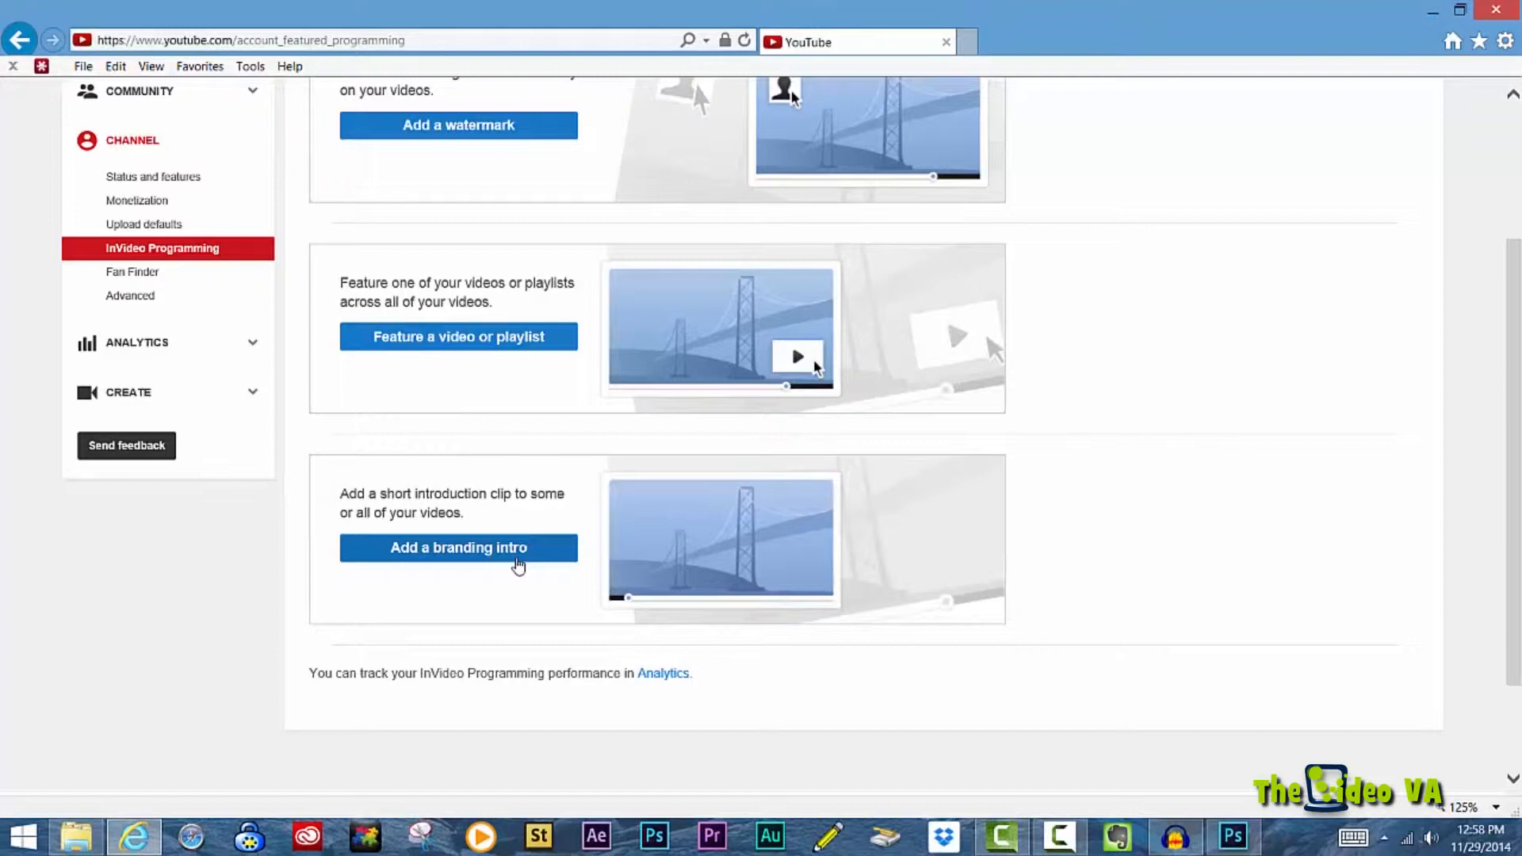
mouse_move(520, 558)
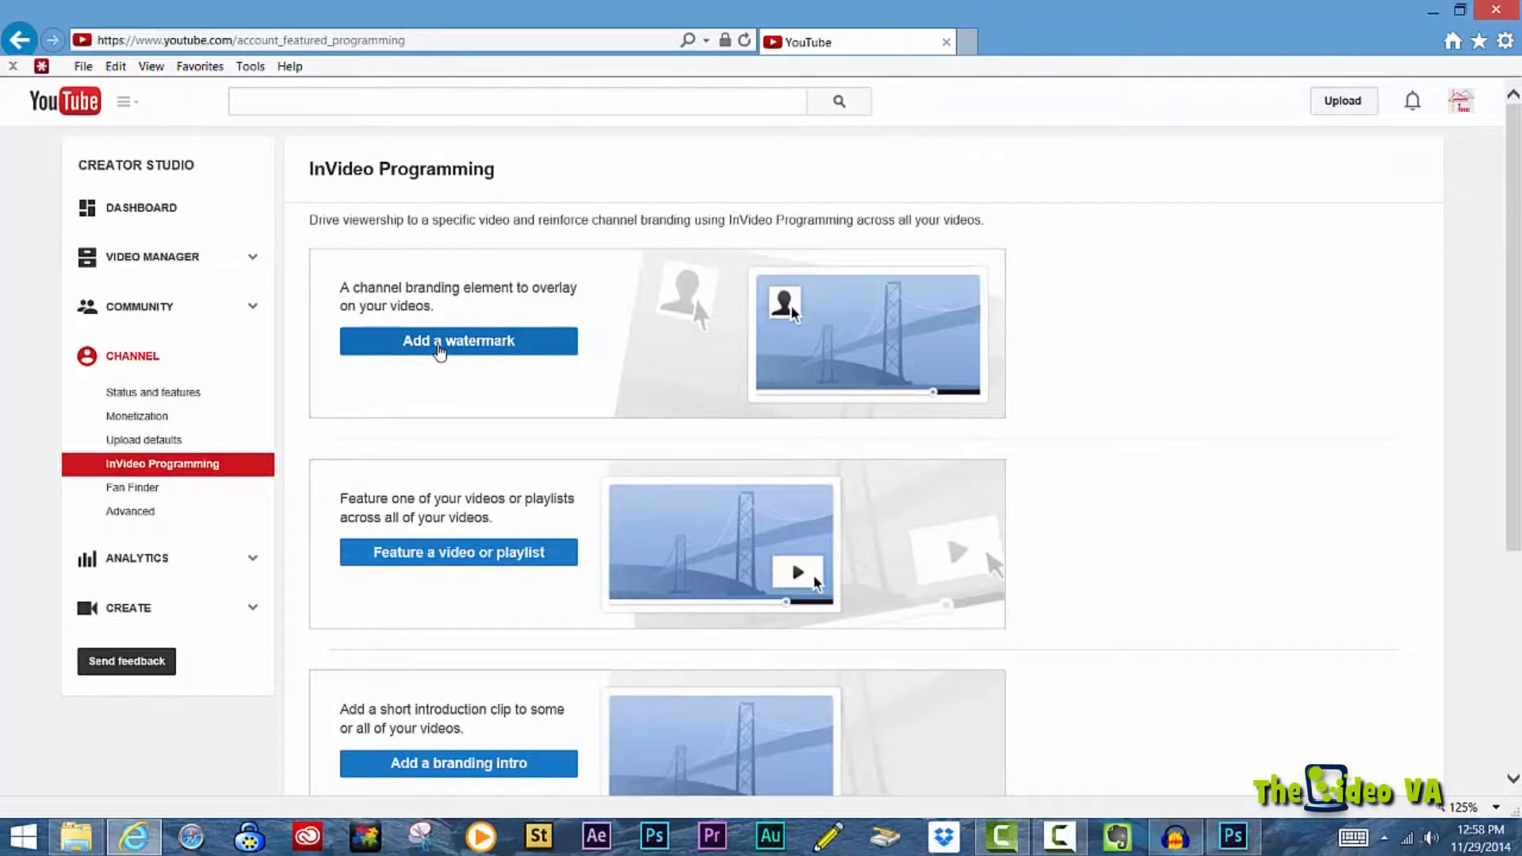
Step: Upload the lens-36860 image from the computer and save it as the branding watermark
click(457, 341)
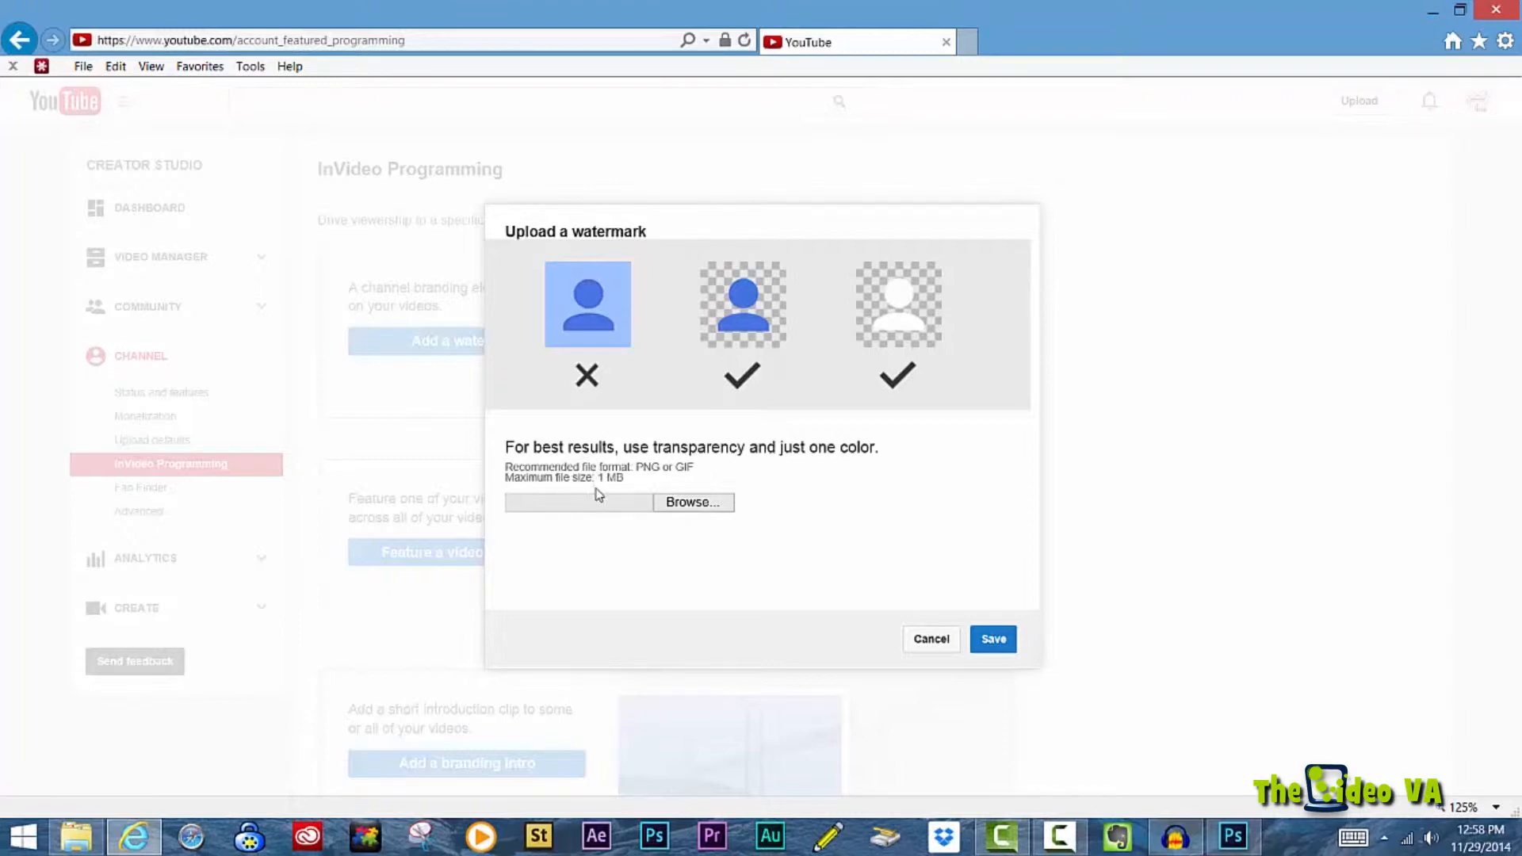
mouse_move(769, 305)
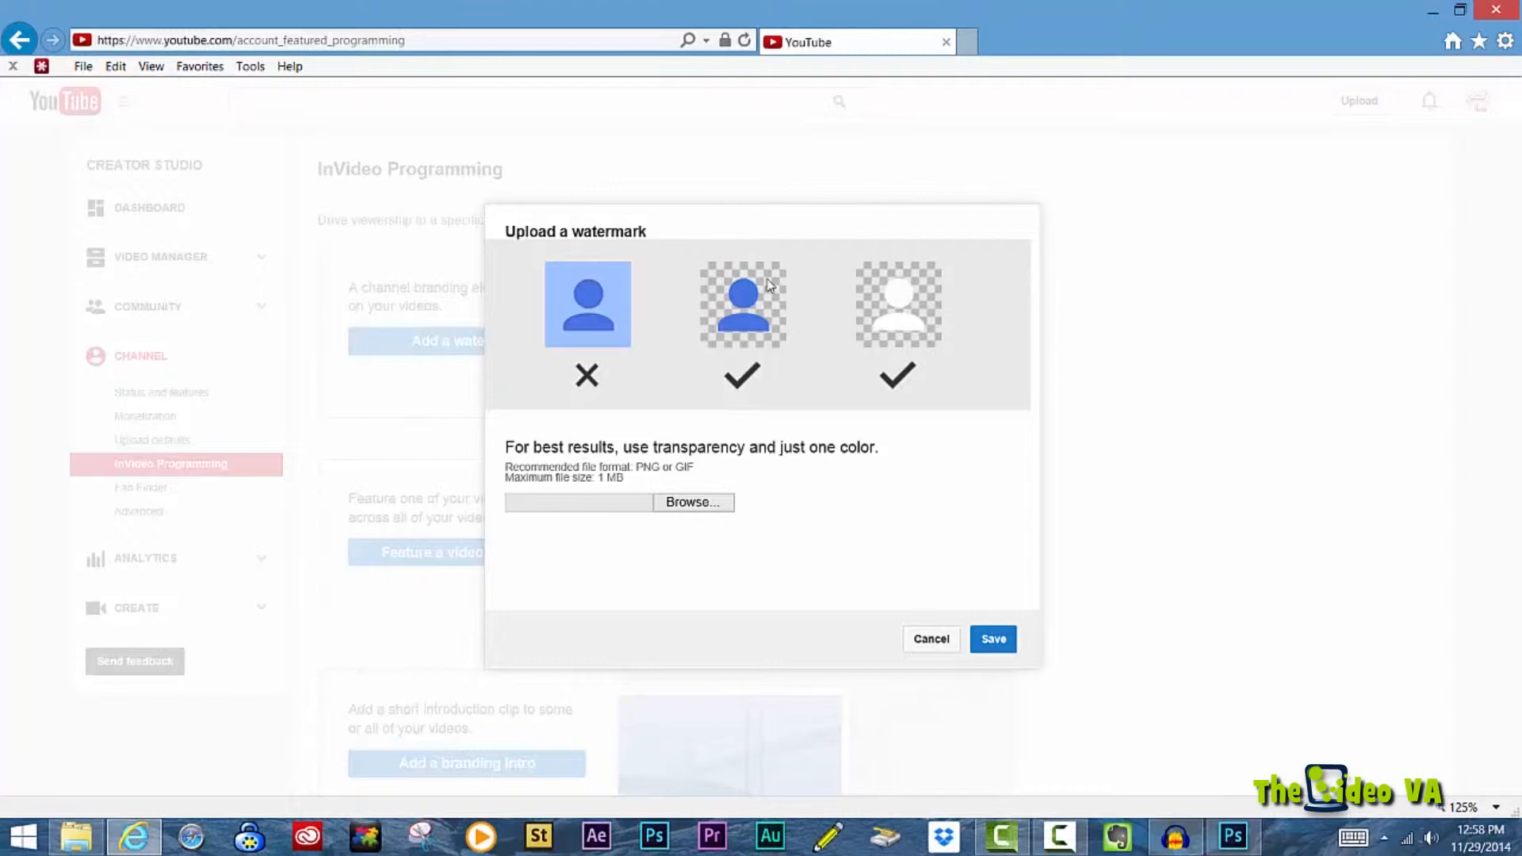
mouse_move(910, 352)
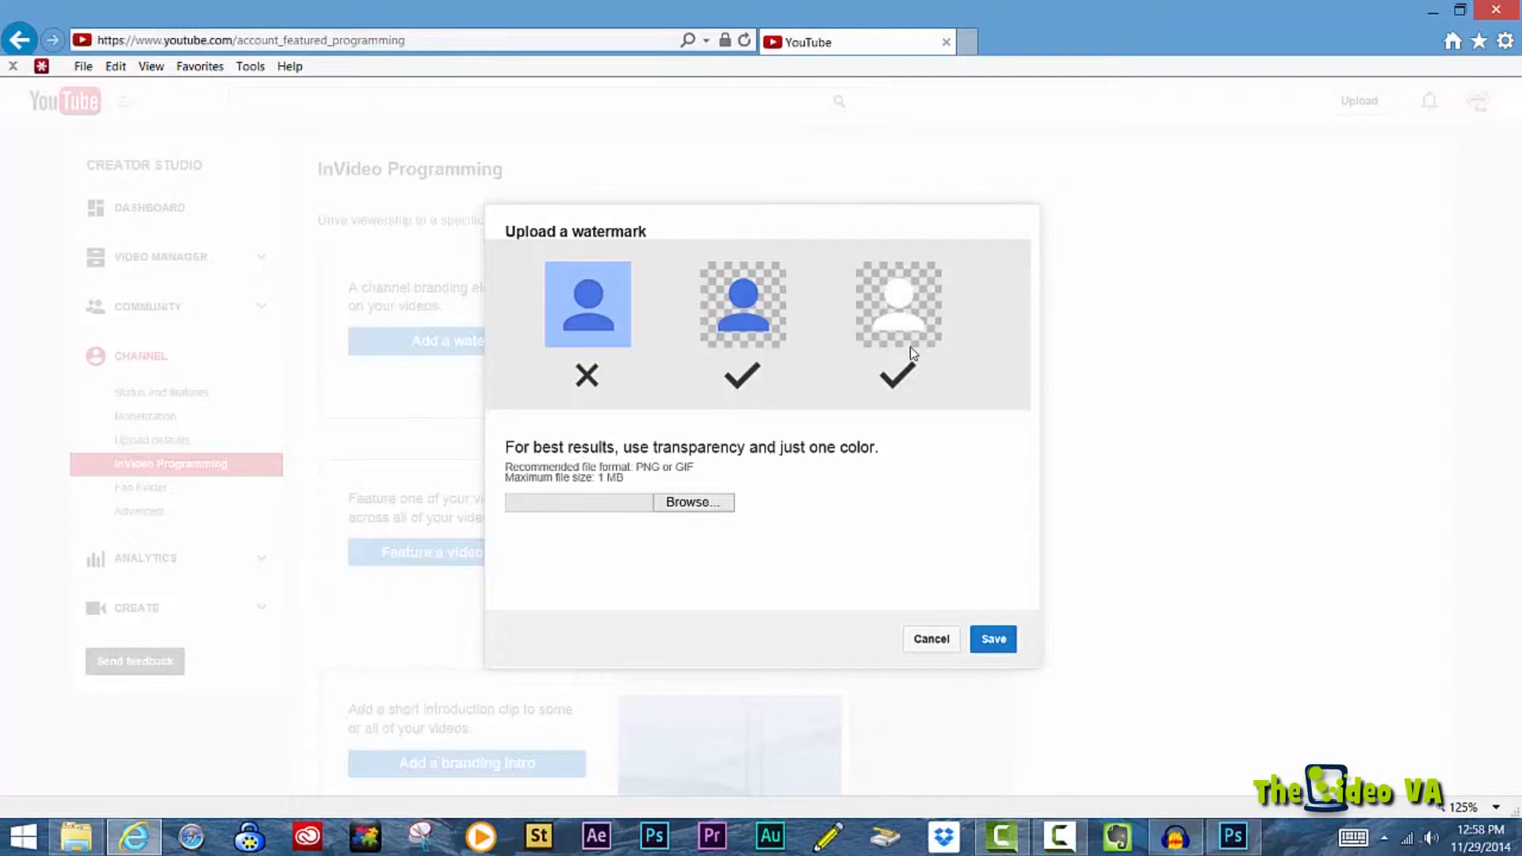
click(693, 503)
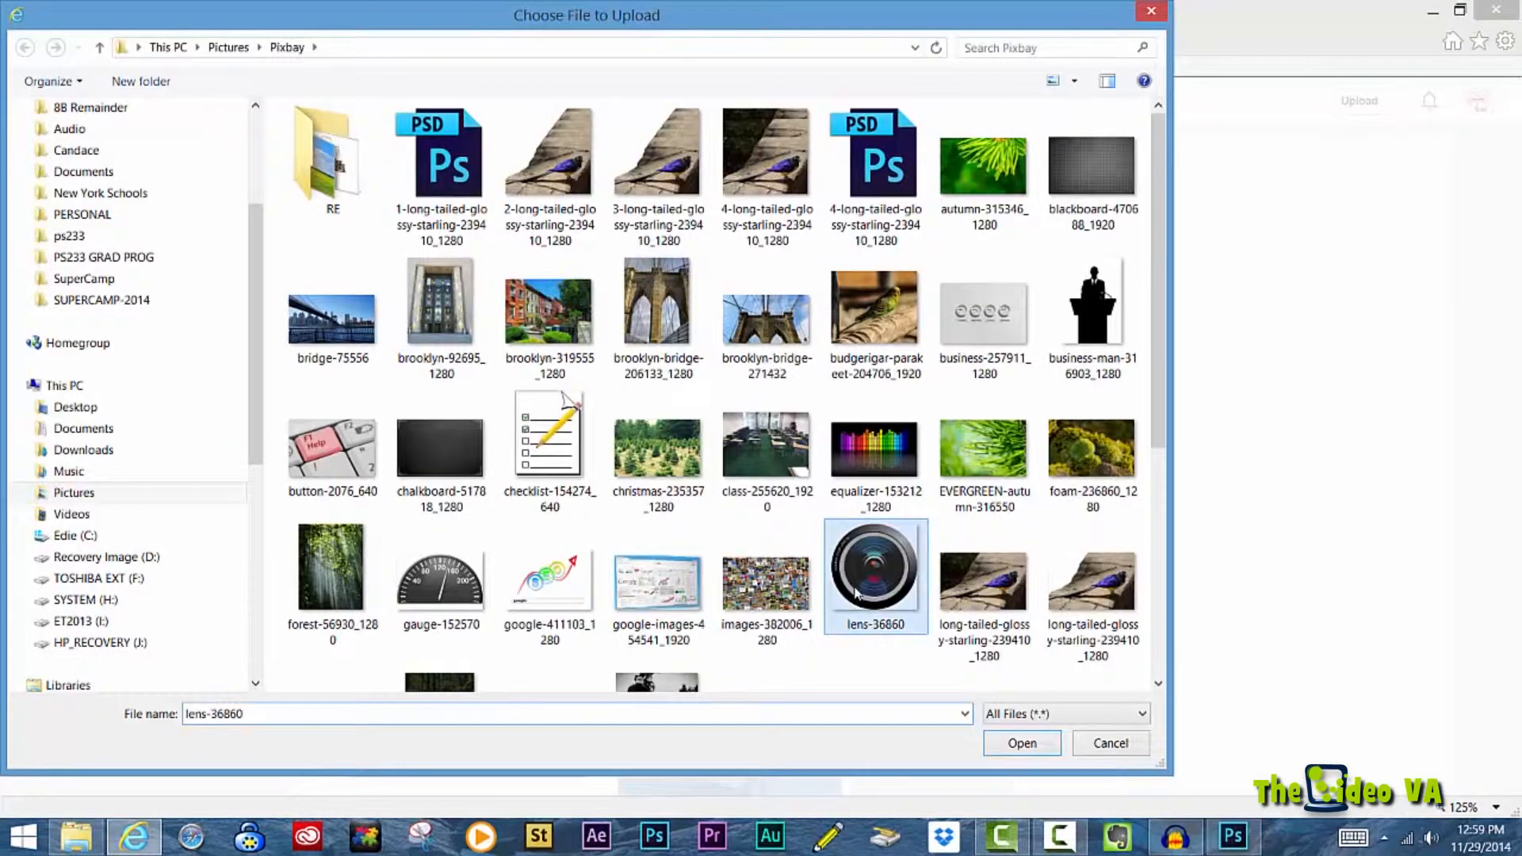
click(1021, 743)
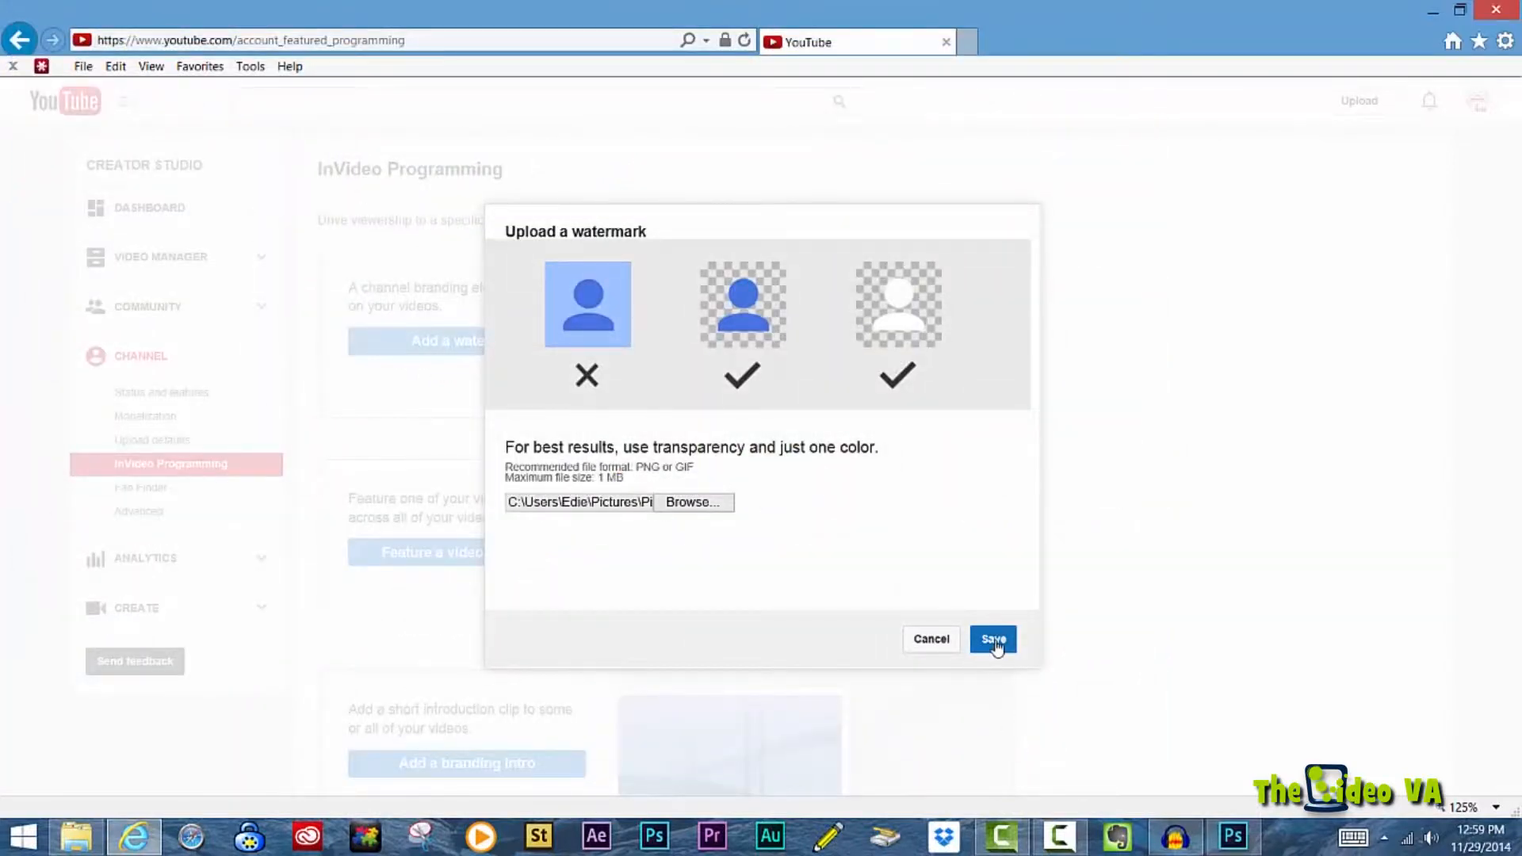
click(993, 639)
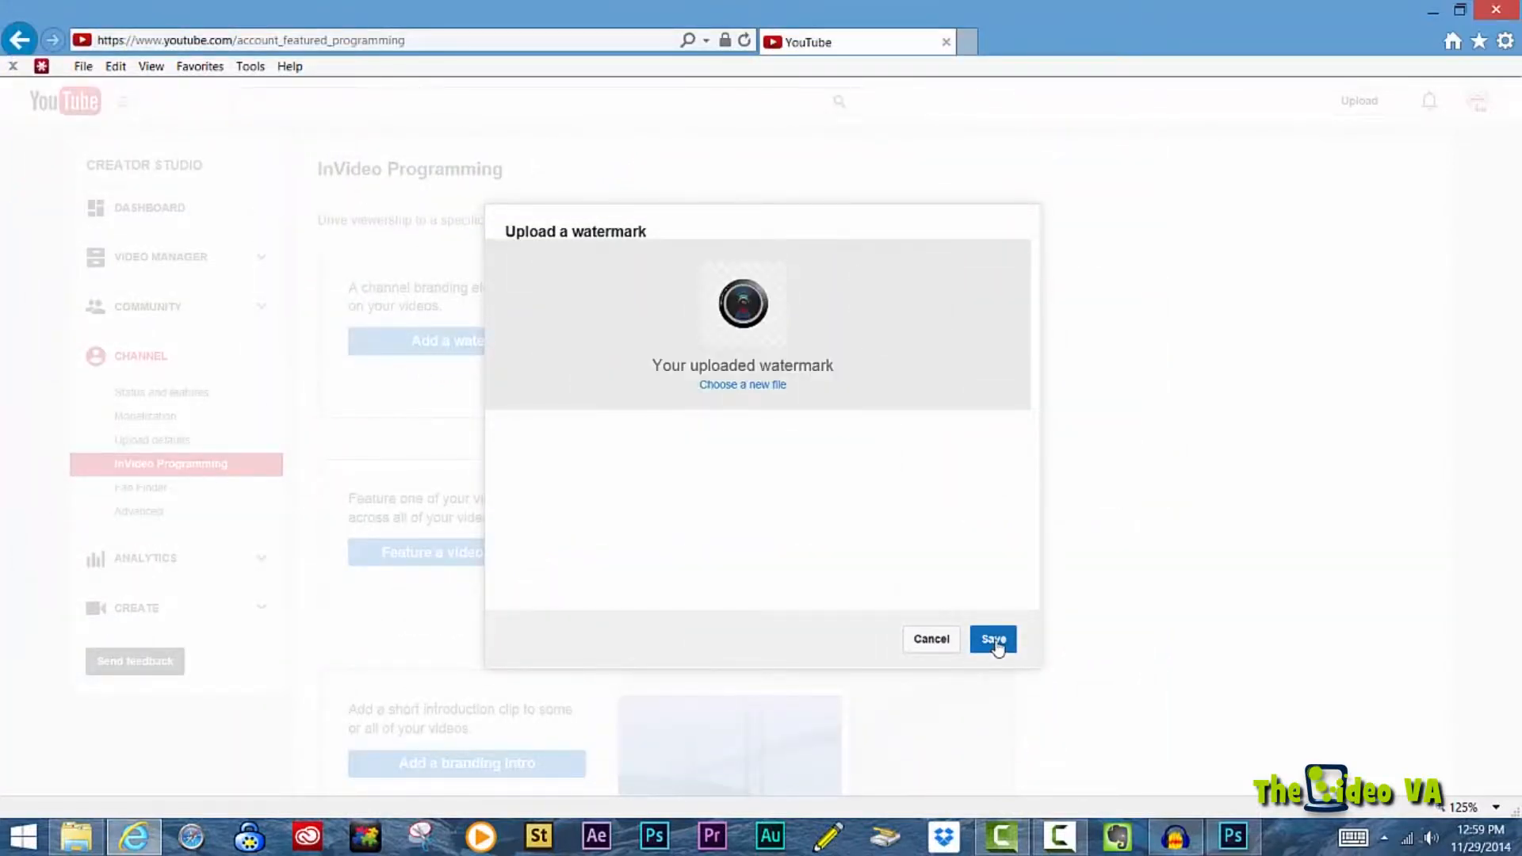
click(992, 639)
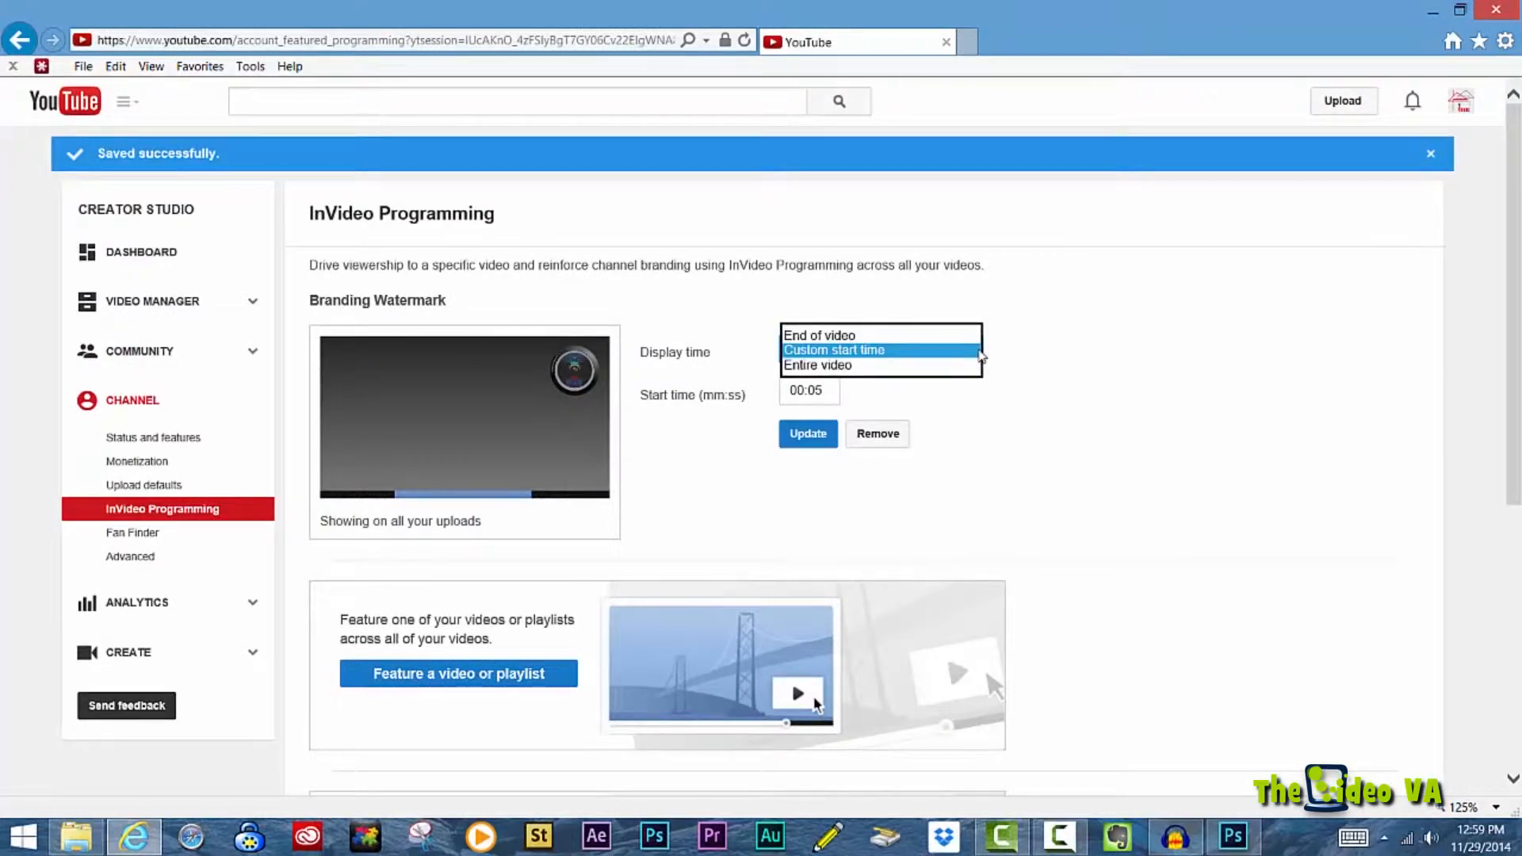
mouse_move(968, 346)
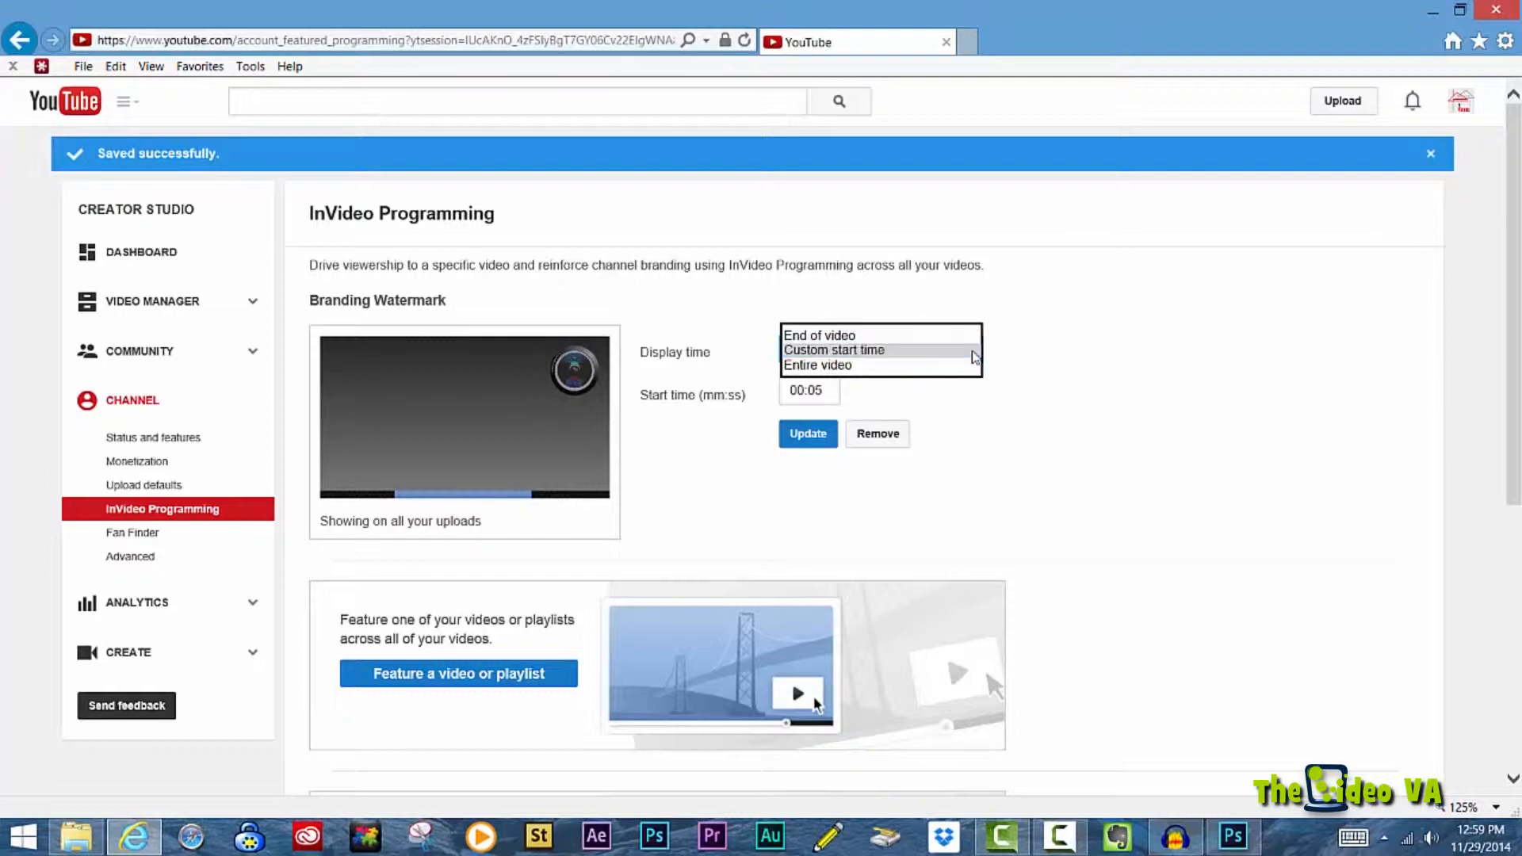
Step: Set the watermark's display time to a custom start time and edit that start time
click(832, 349)
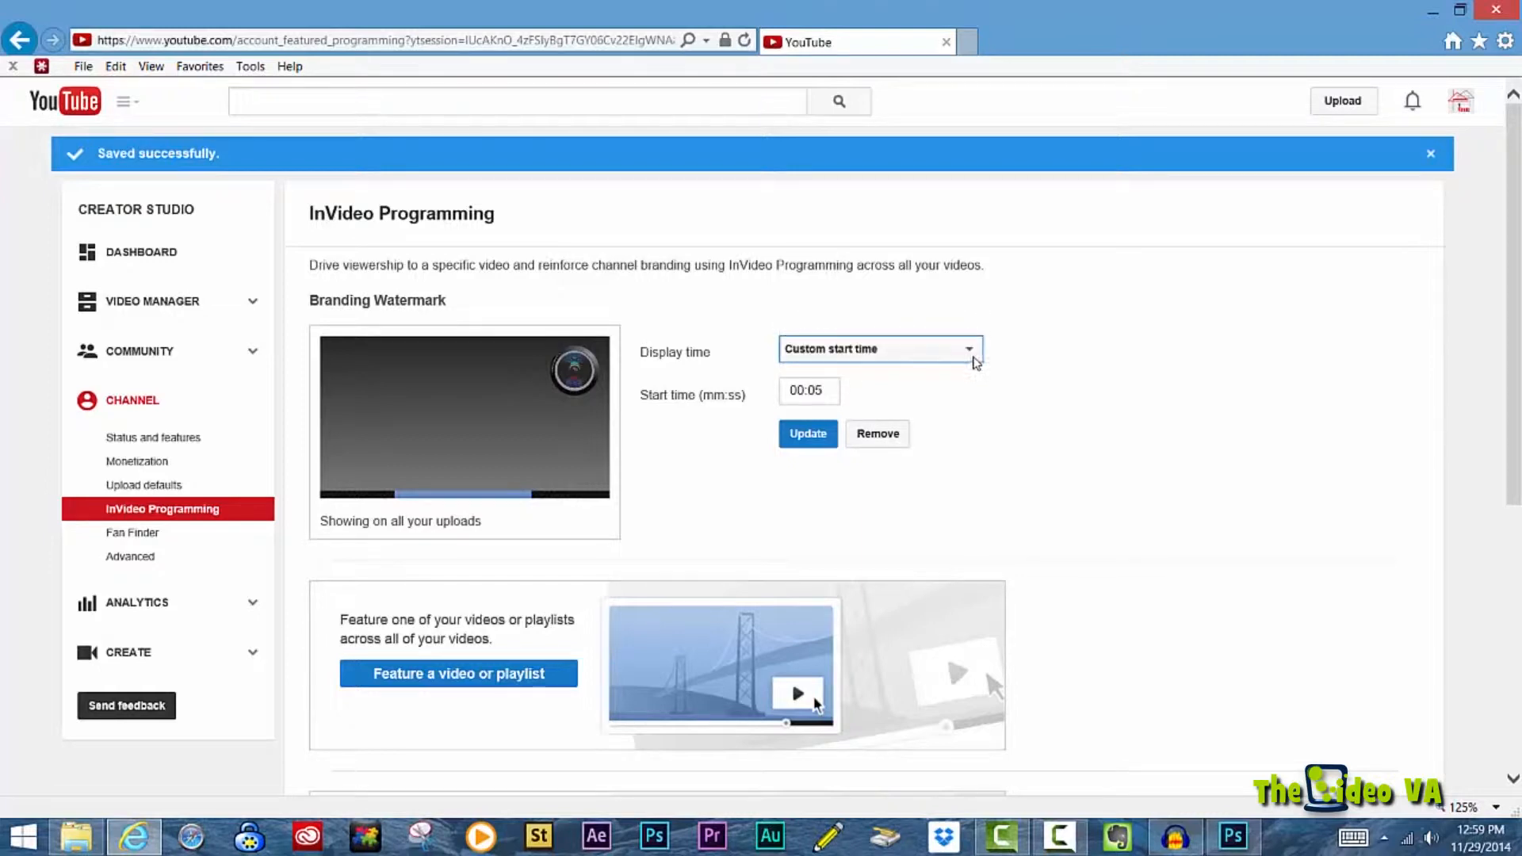
click(878, 349)
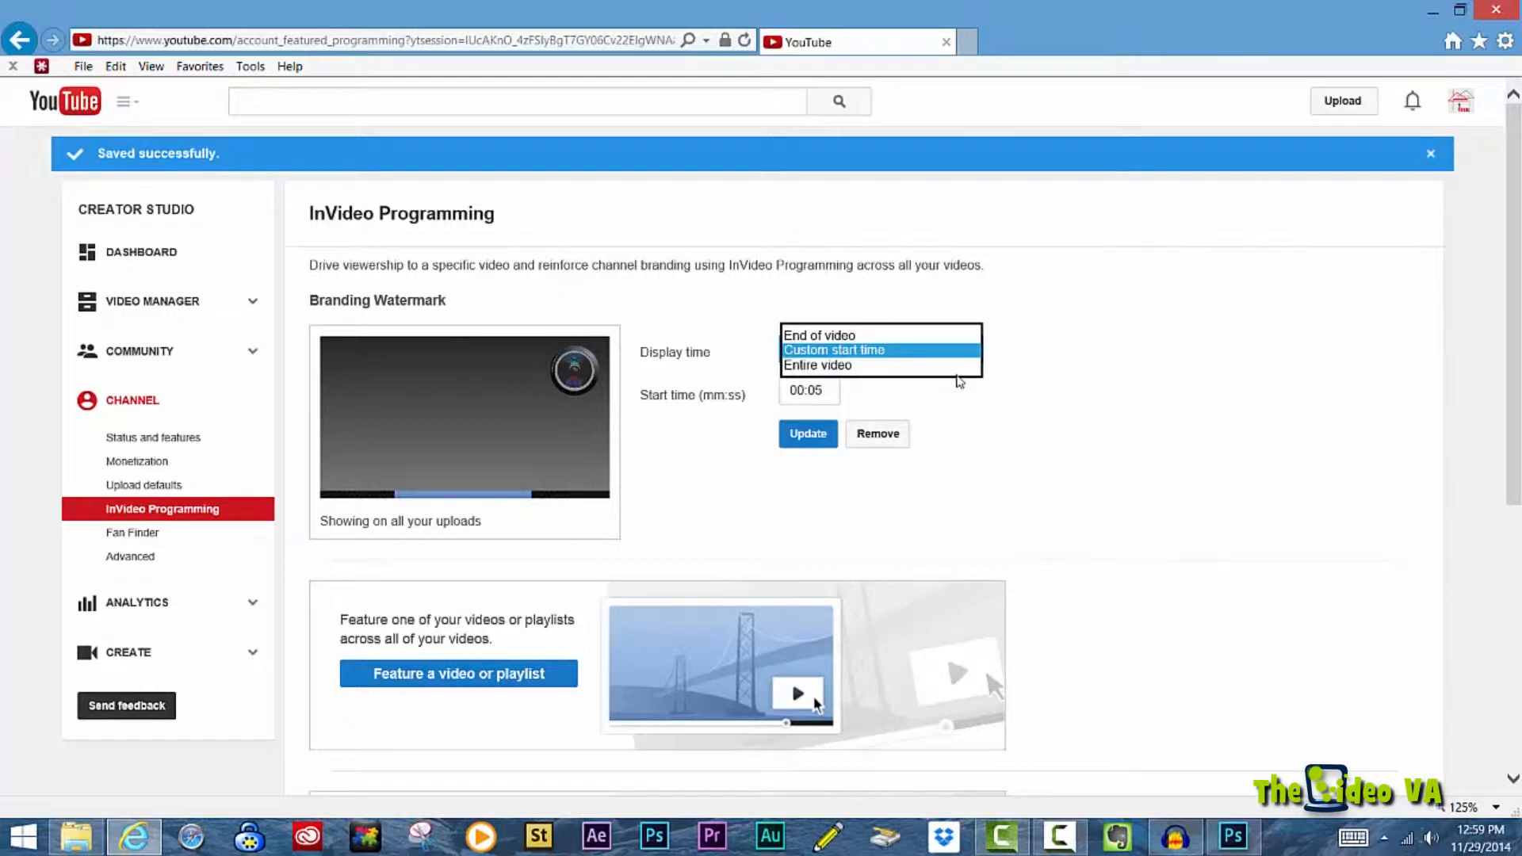
click(832, 349)
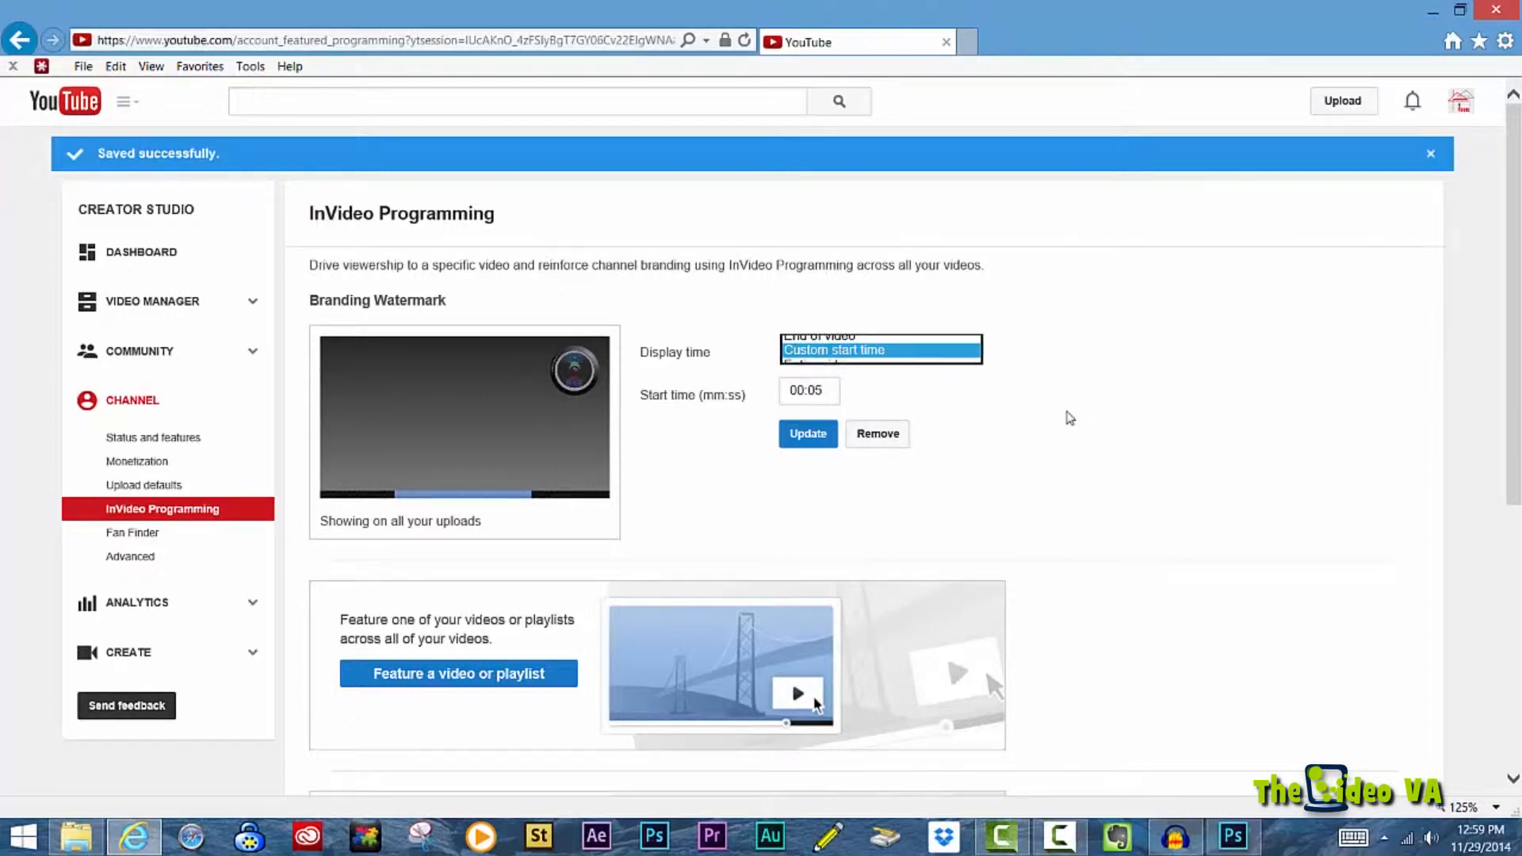
click(833, 349)
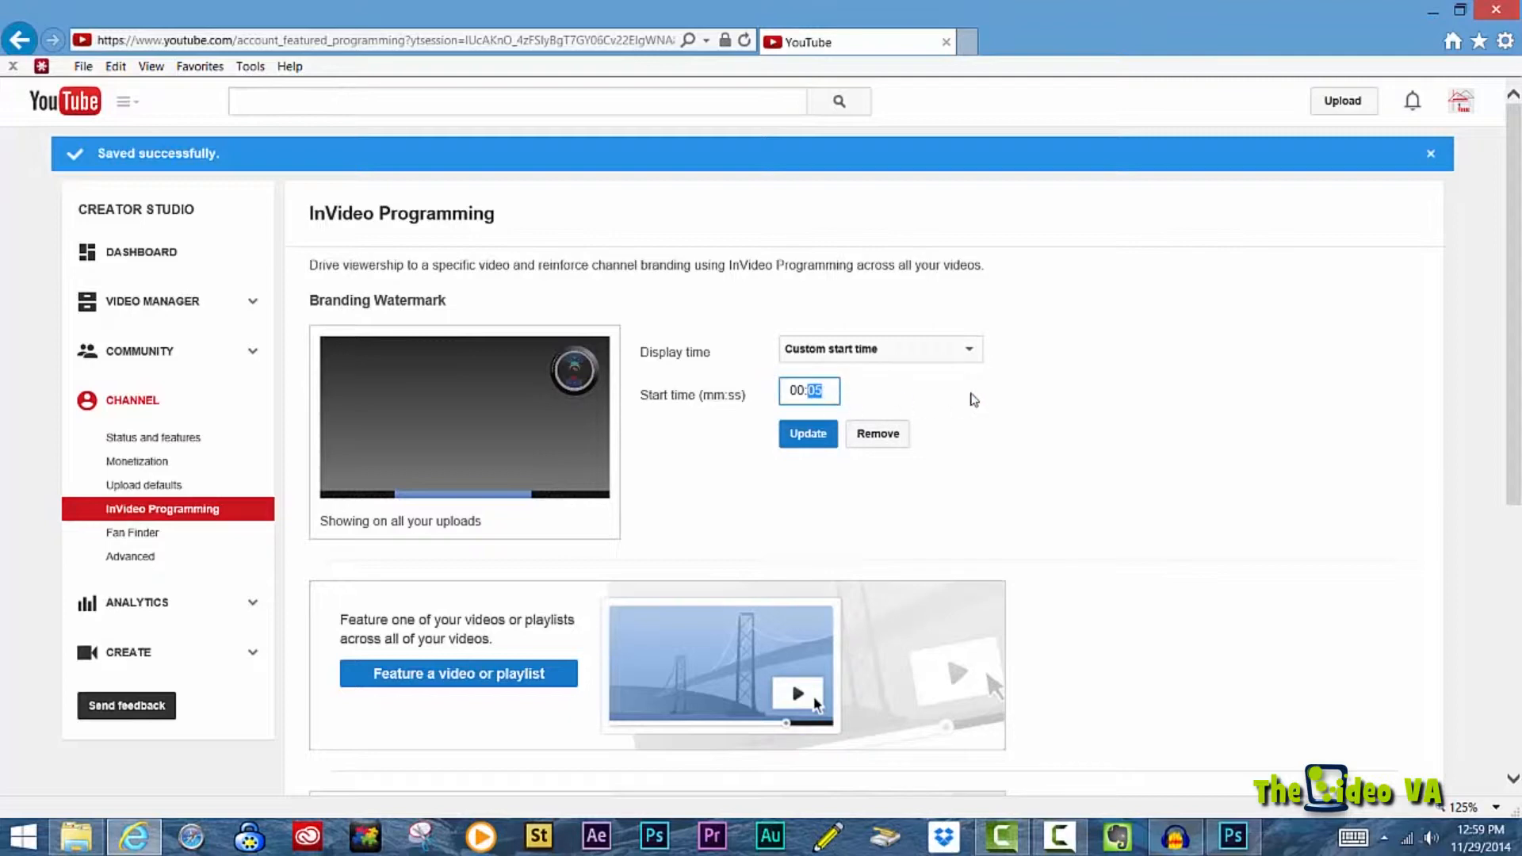
click(807, 433)
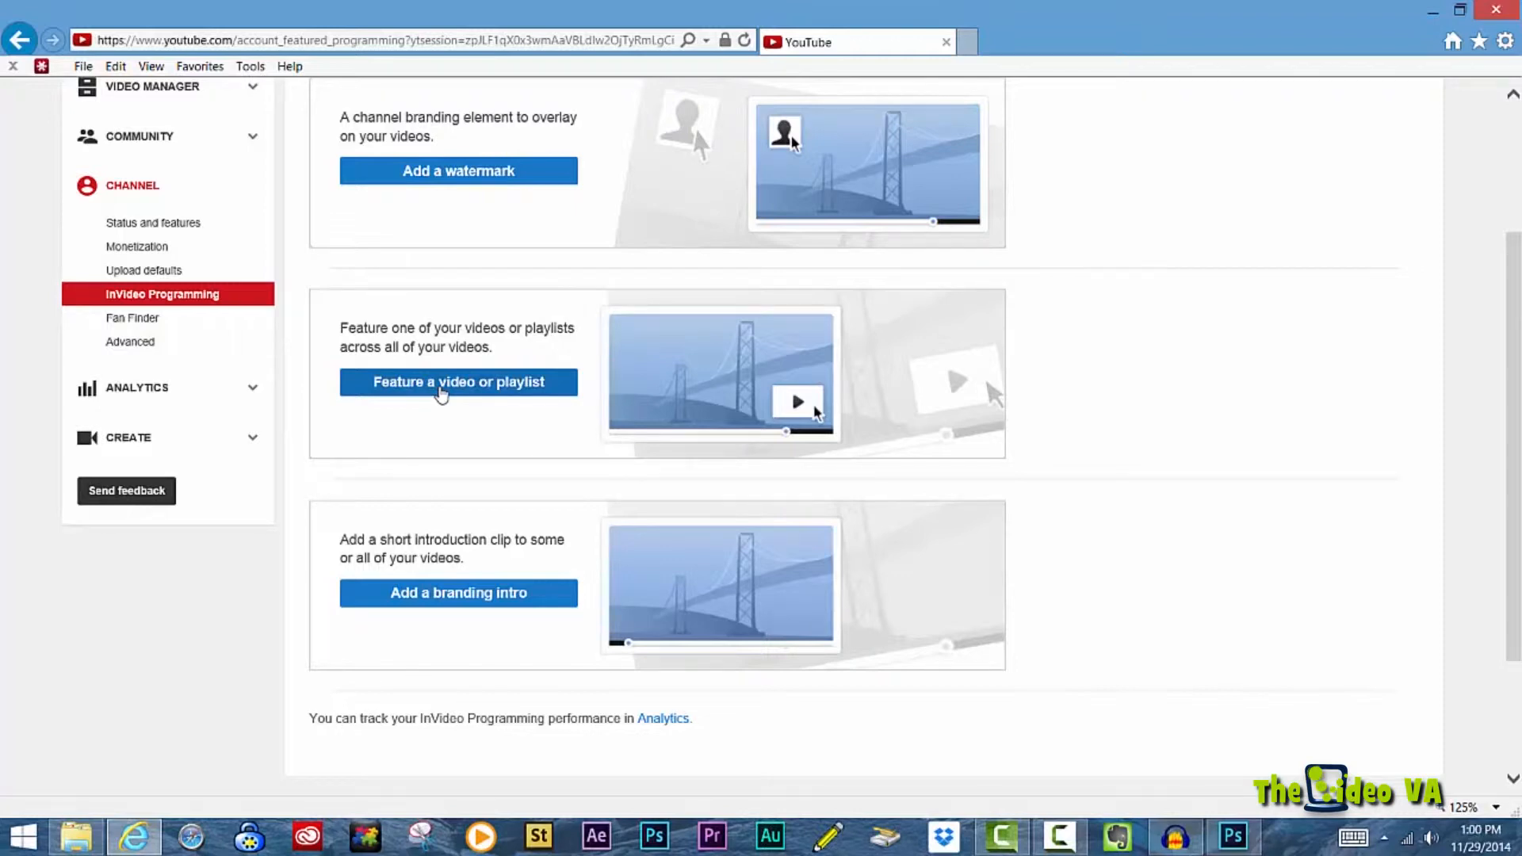
Step: Feature the most recent upload as the channel's featured video
click(456, 382)
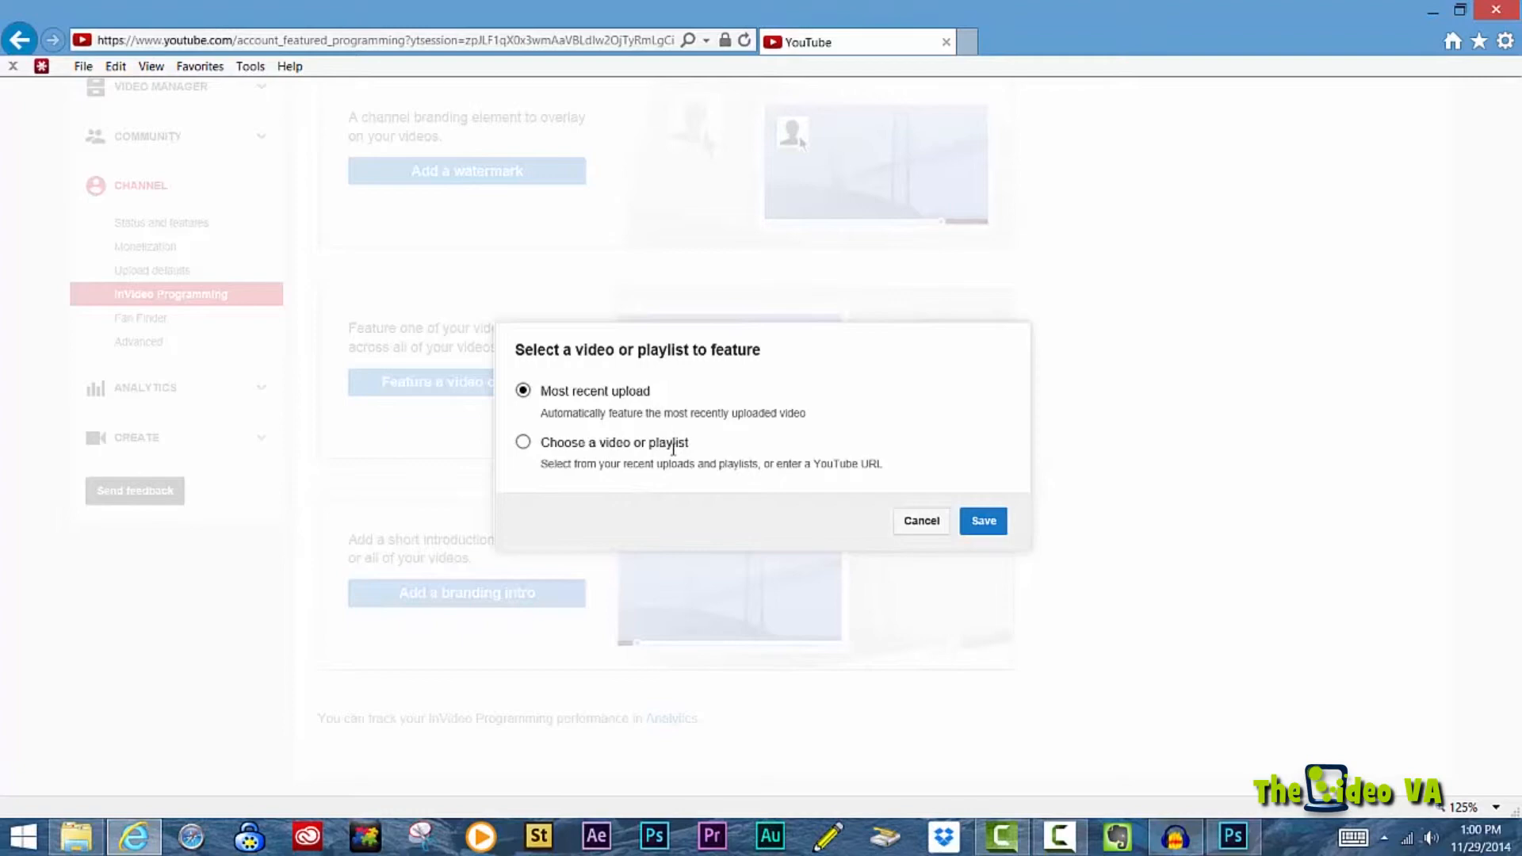
click(983, 521)
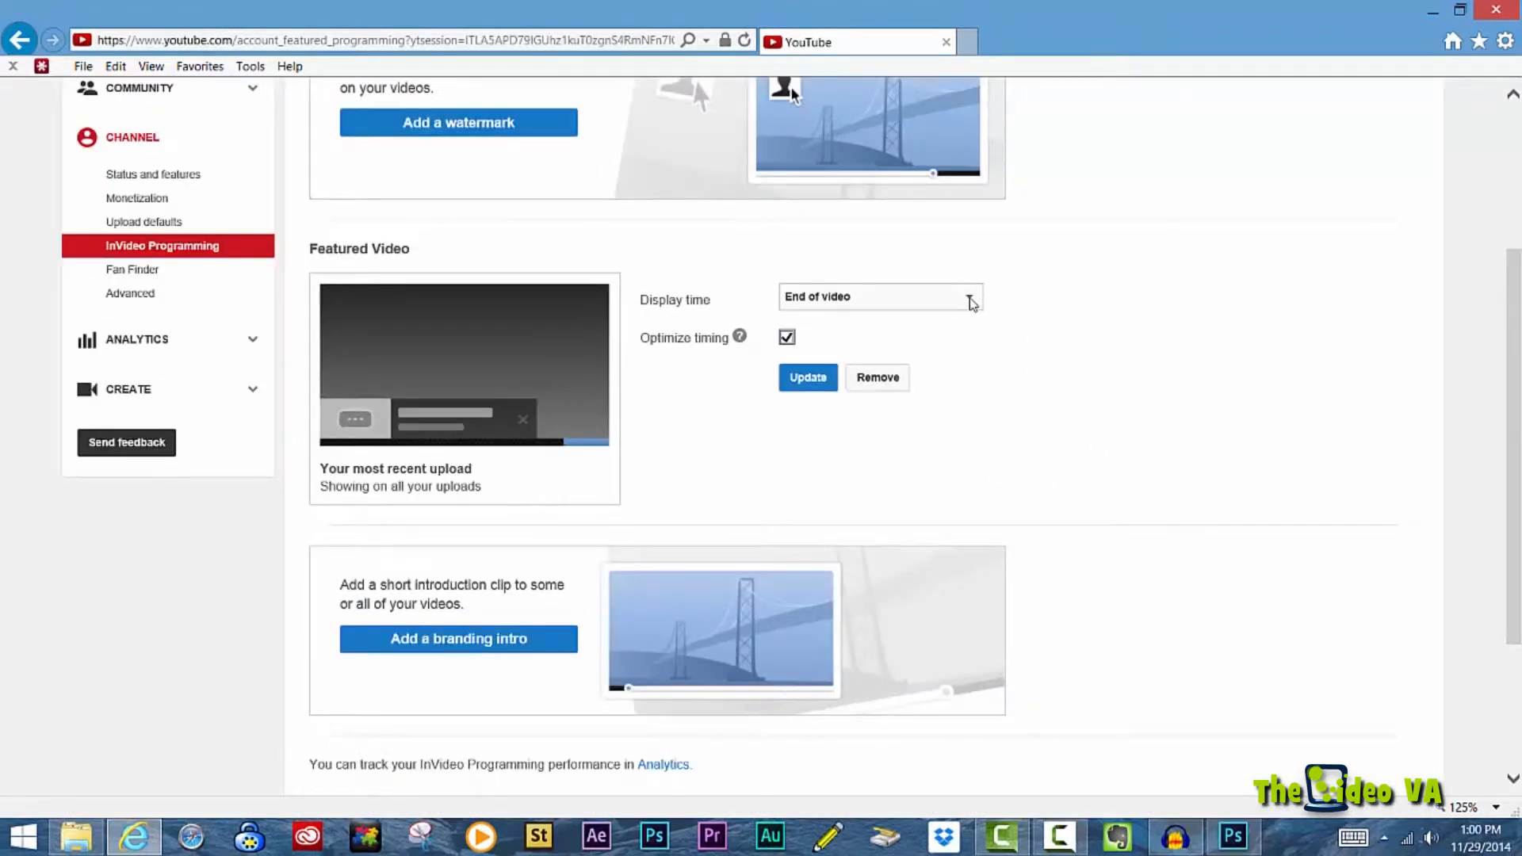
click(879, 296)
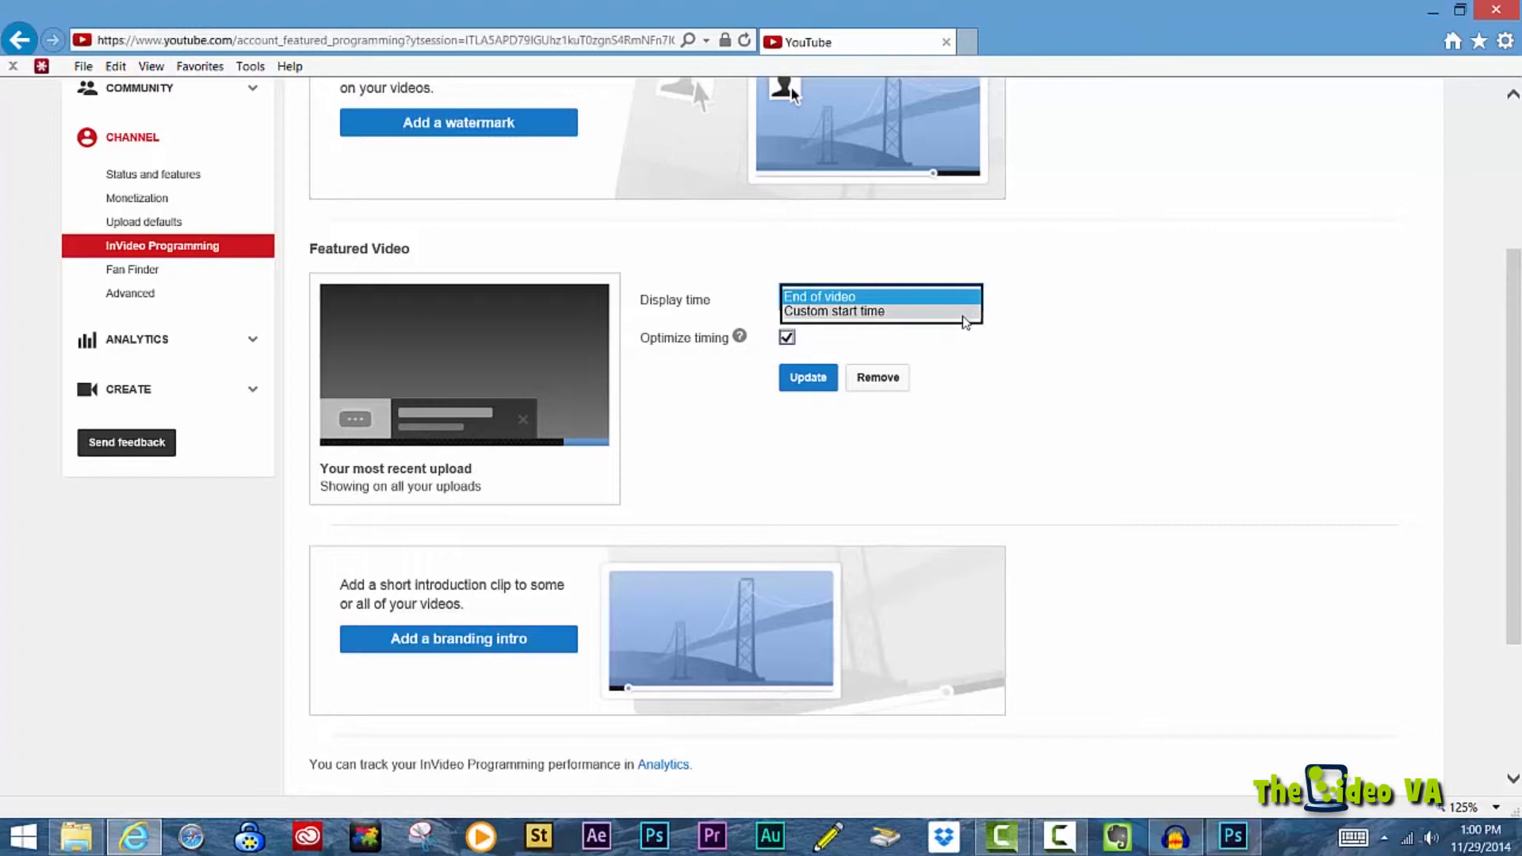
Step: Give the featured video a custom 01:30 start time, then remove it again
click(833, 311)
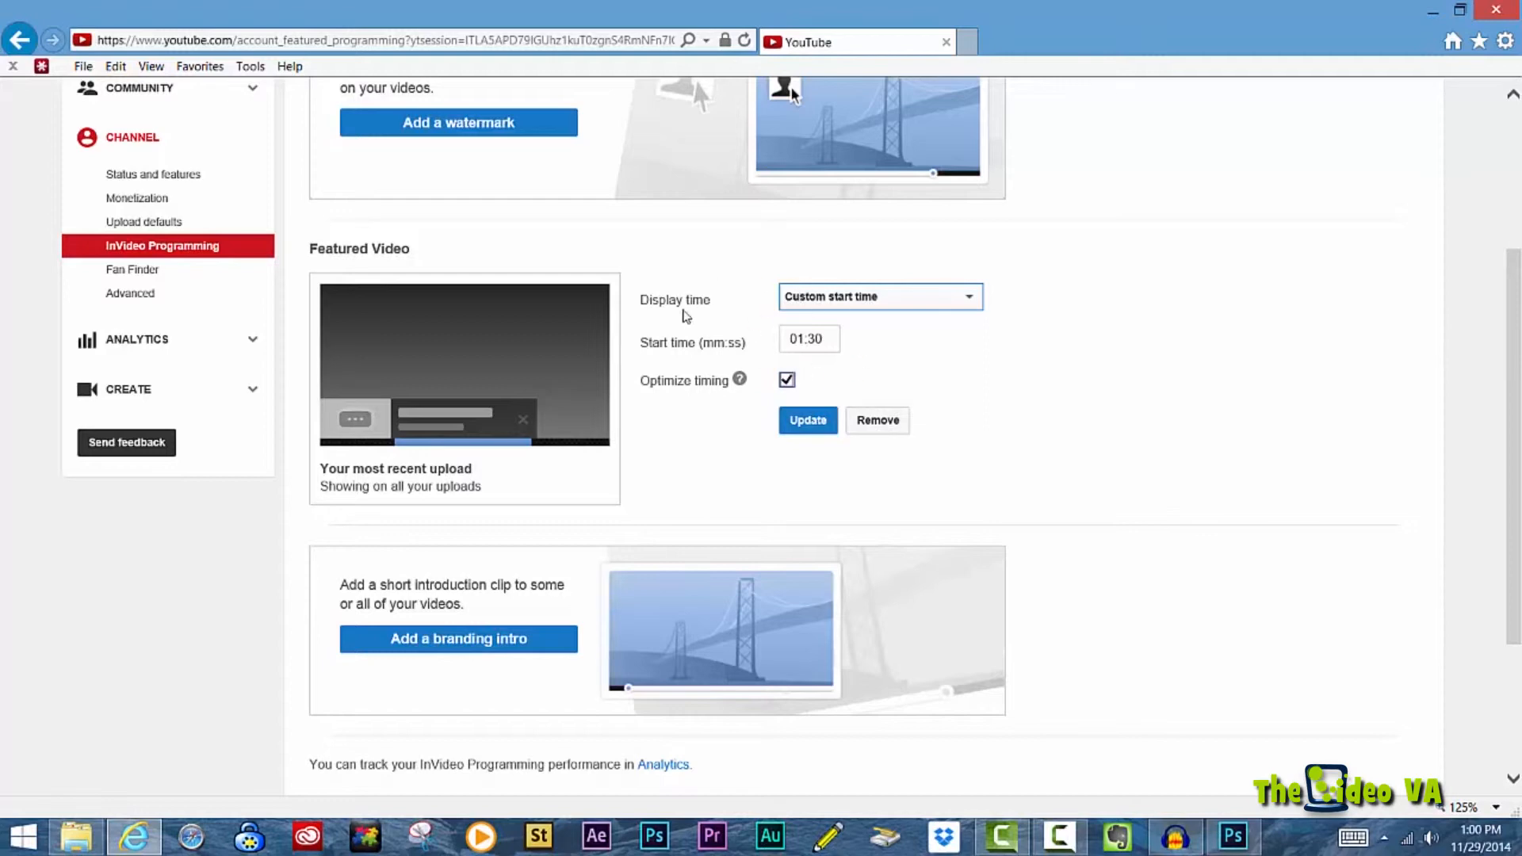
click(807, 420)
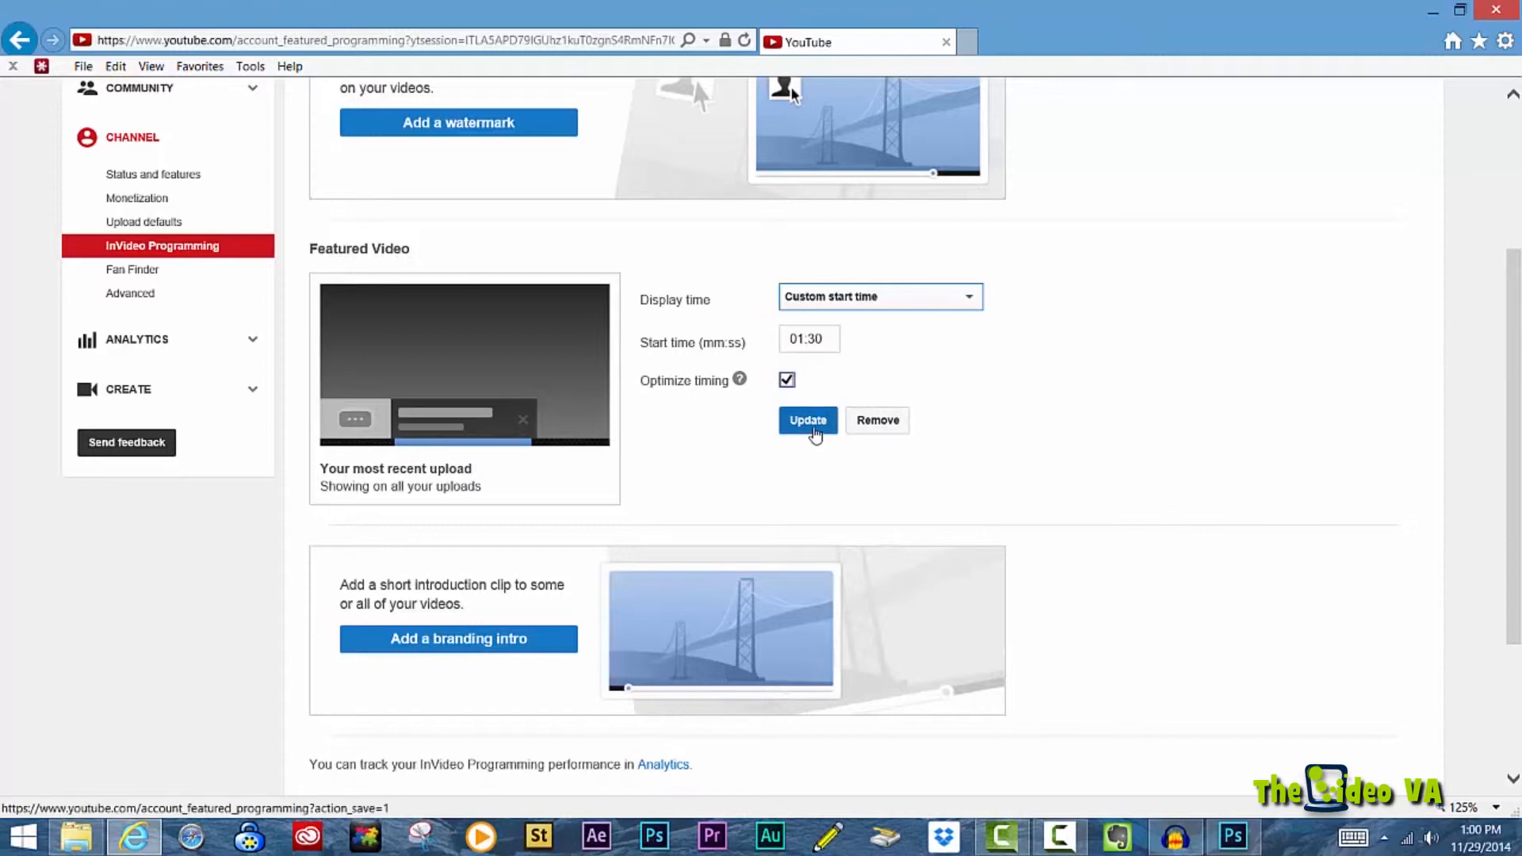
mouse_move(892, 443)
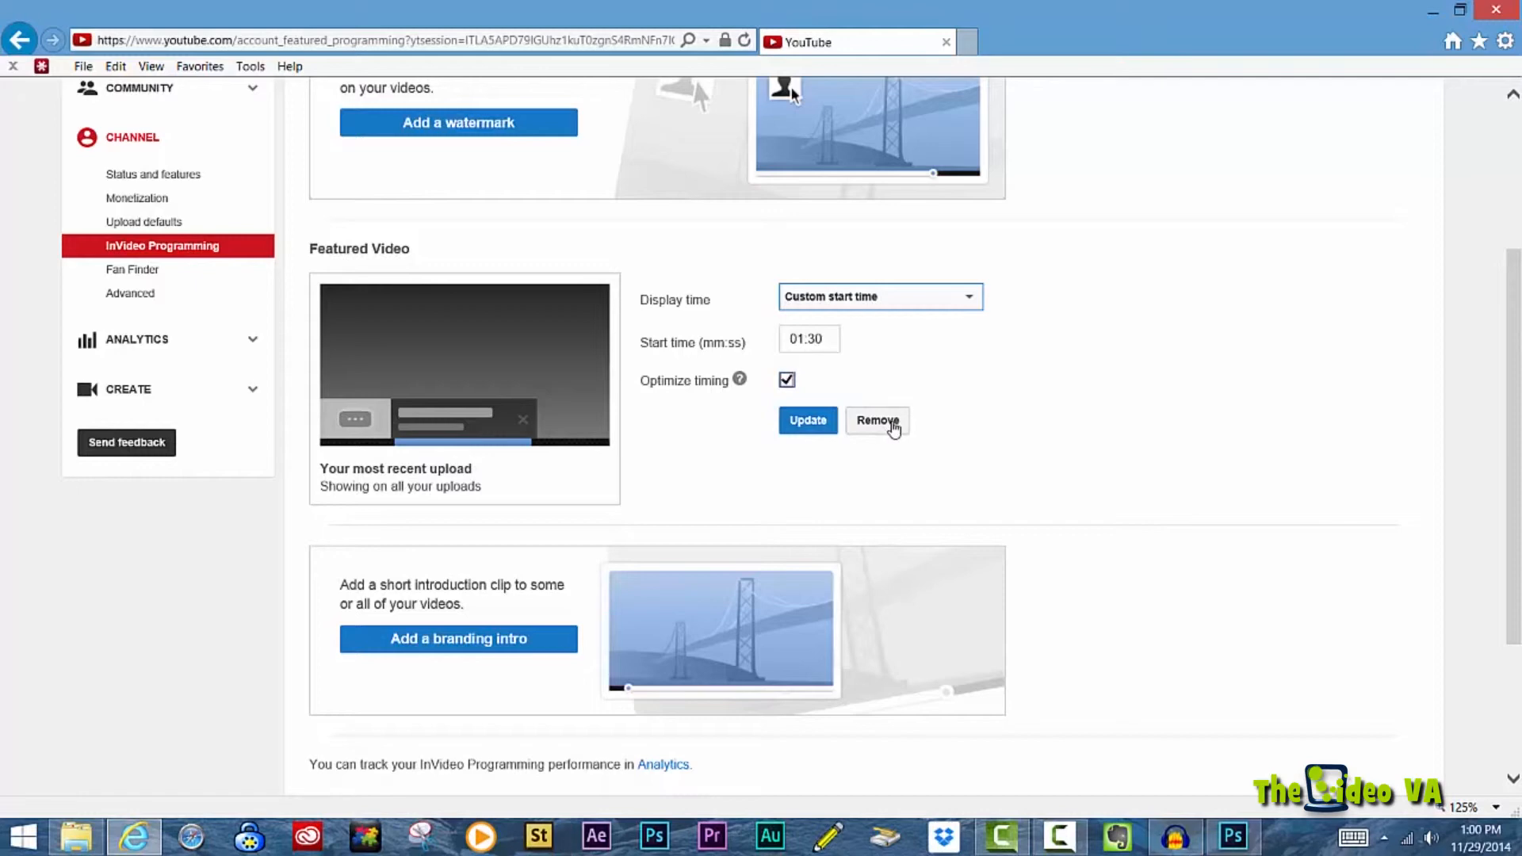
click(877, 420)
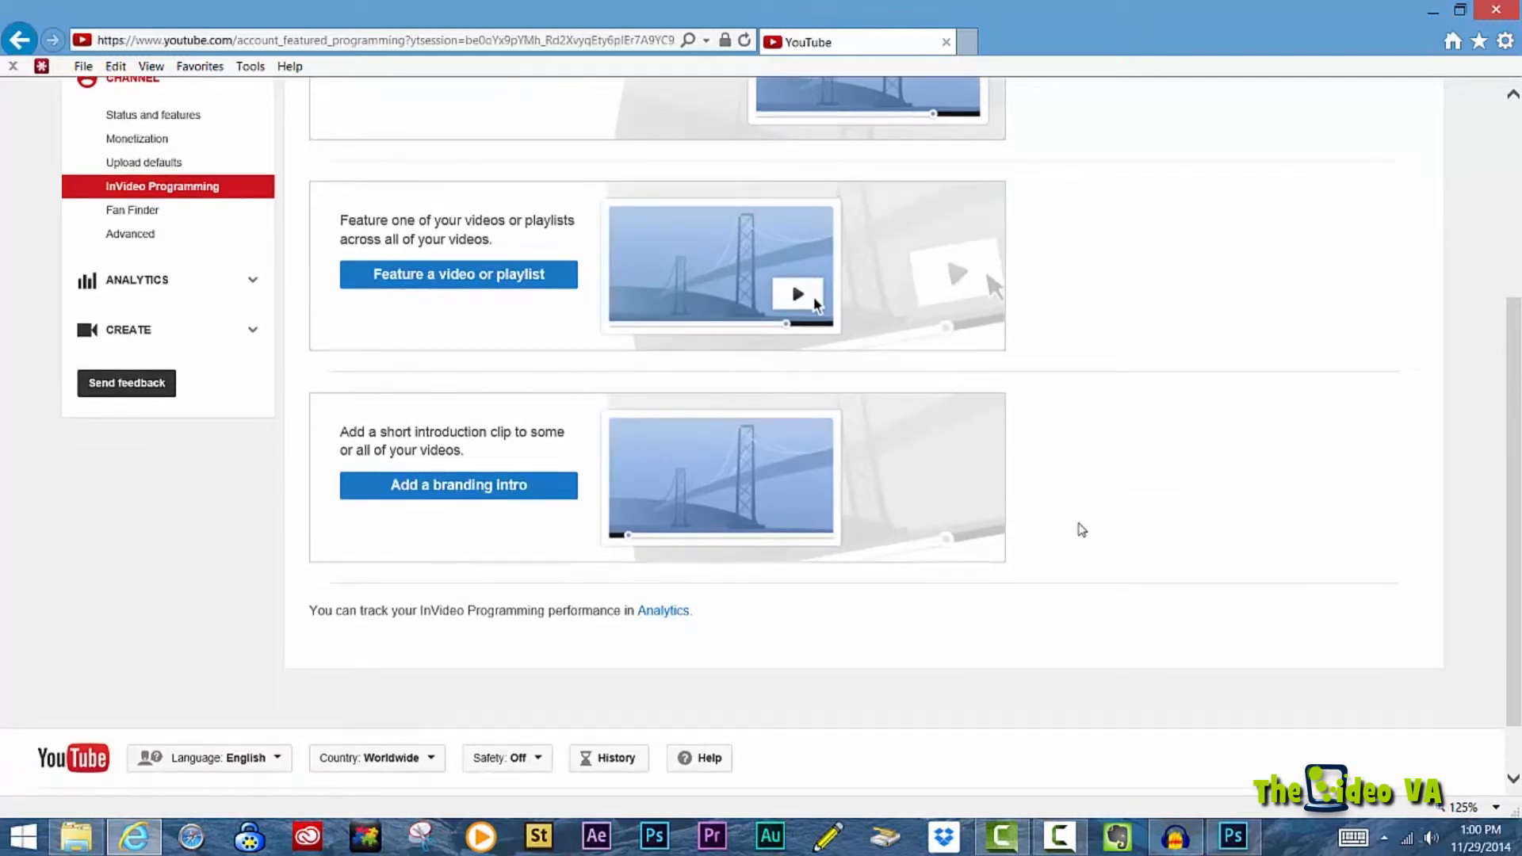
mouse_move(458, 486)
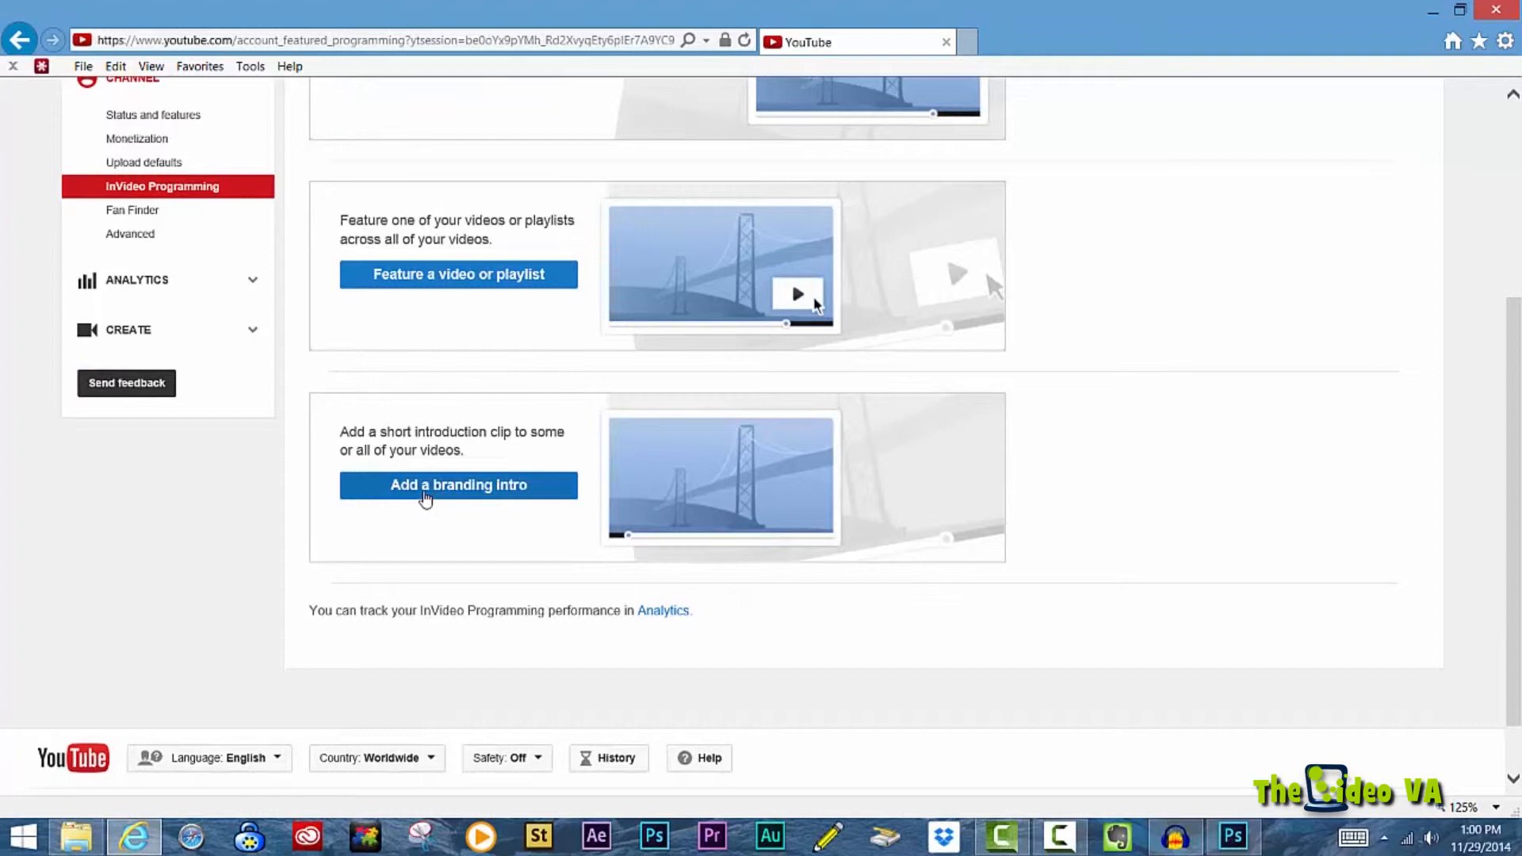
click(456, 485)
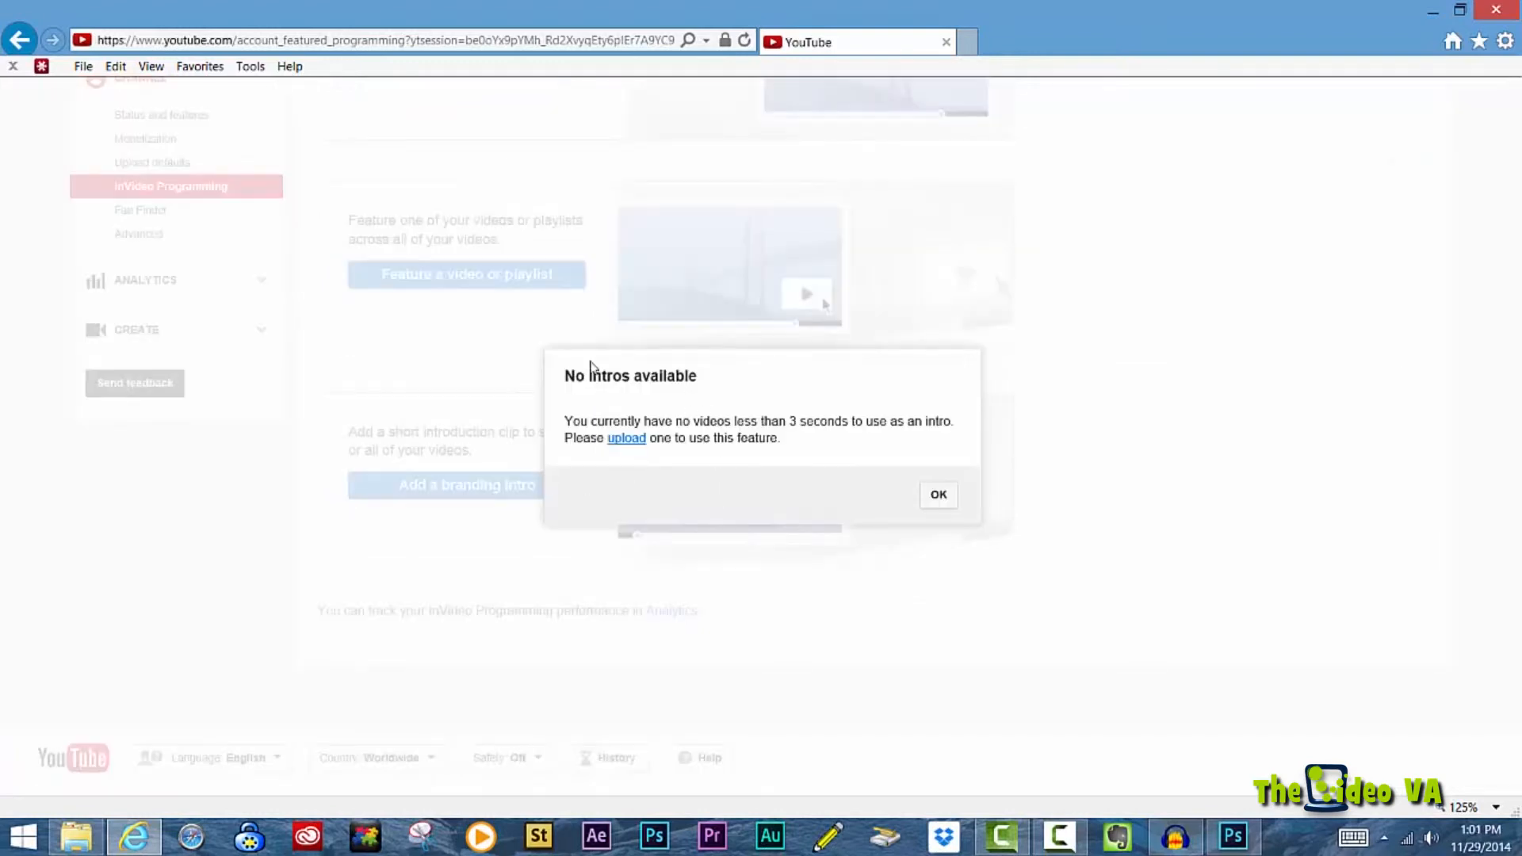
mouse_move(621, 496)
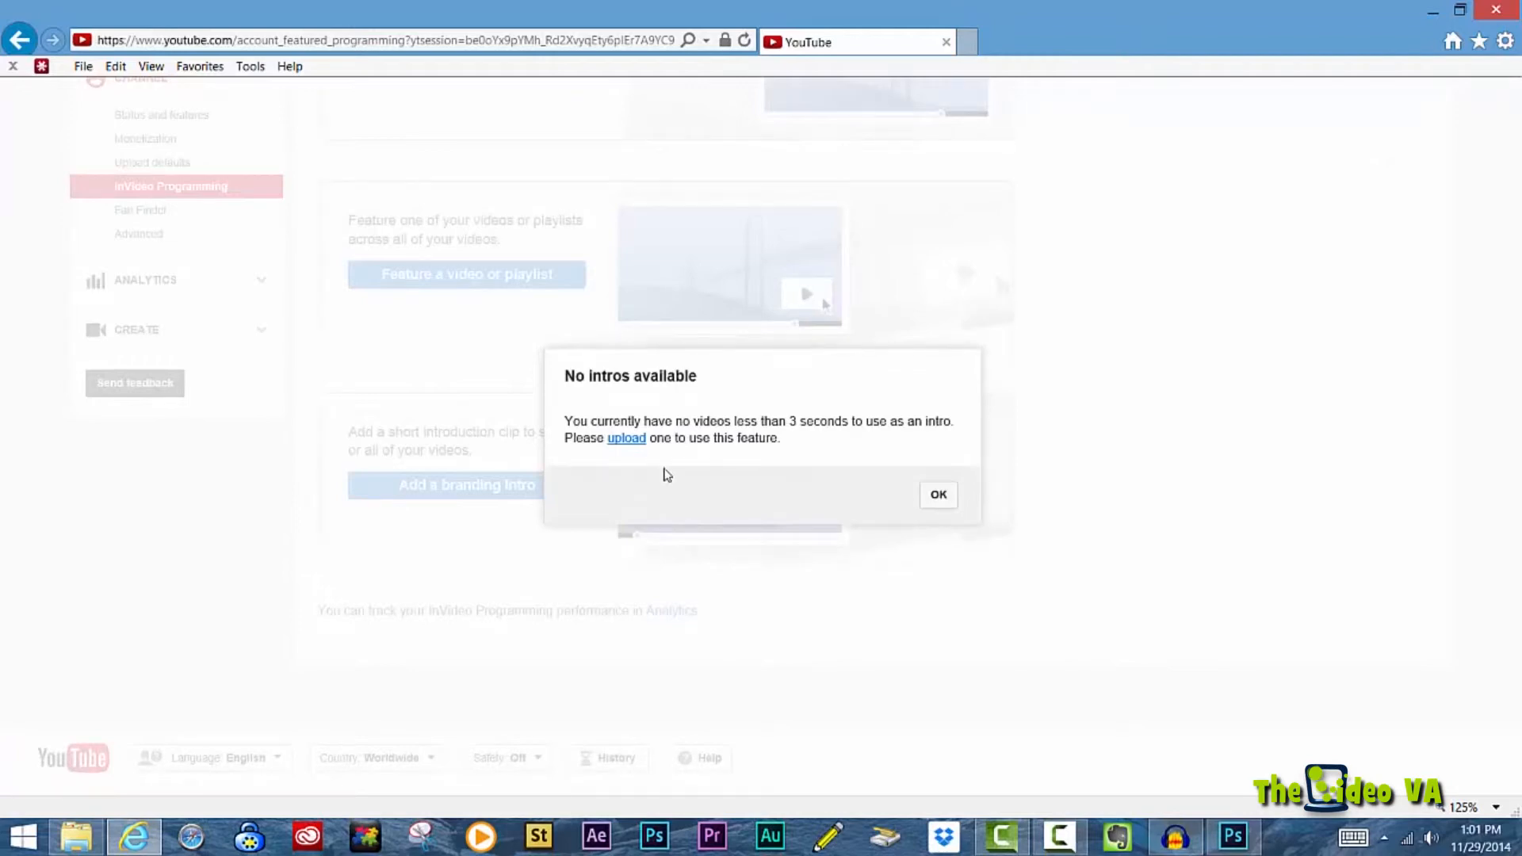
mouse_move(874, 429)
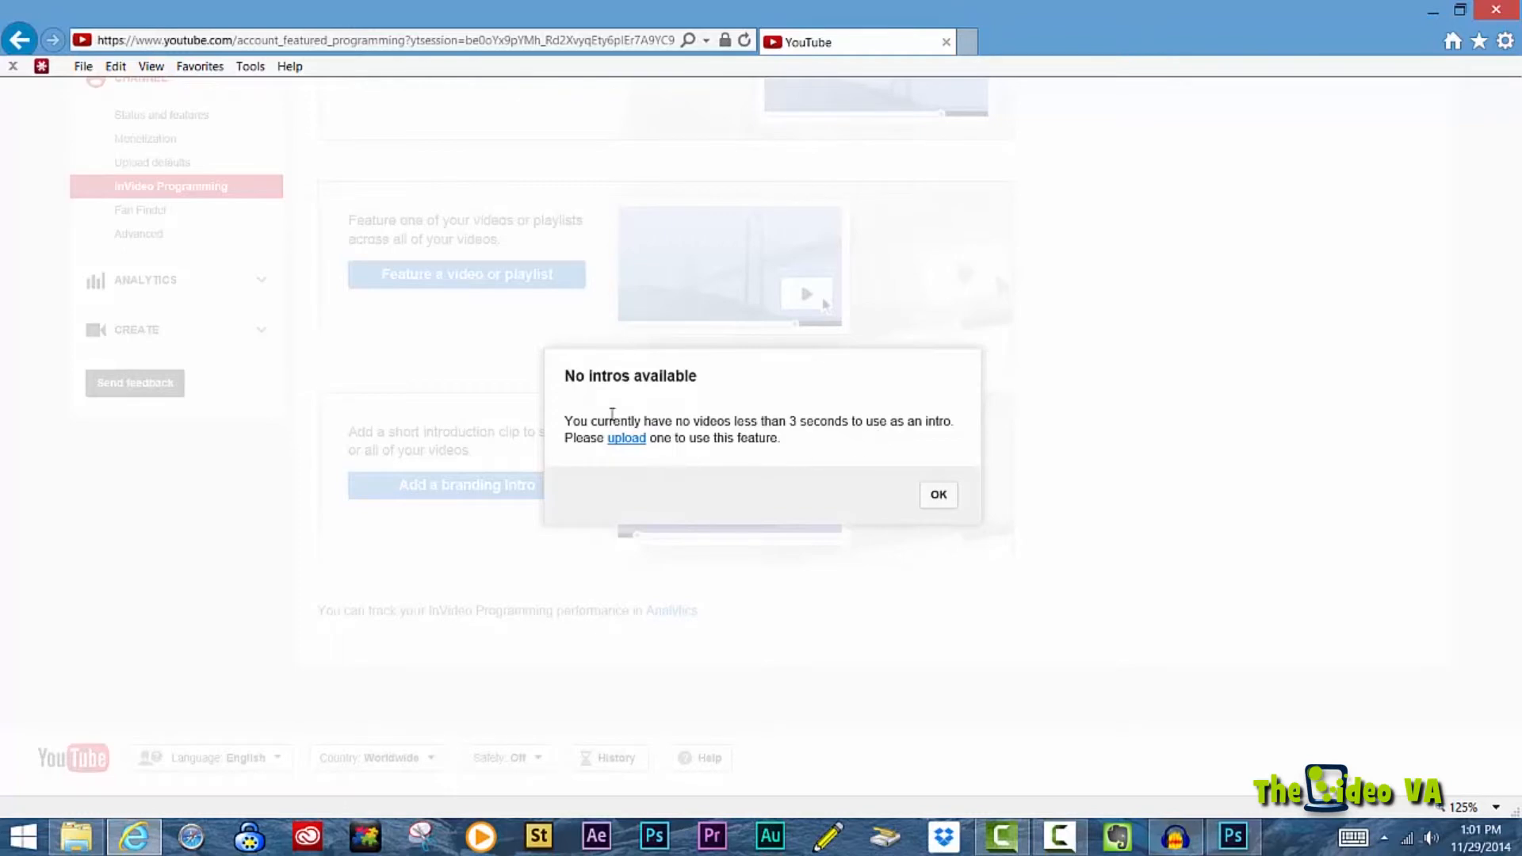
mouse_move(639, 412)
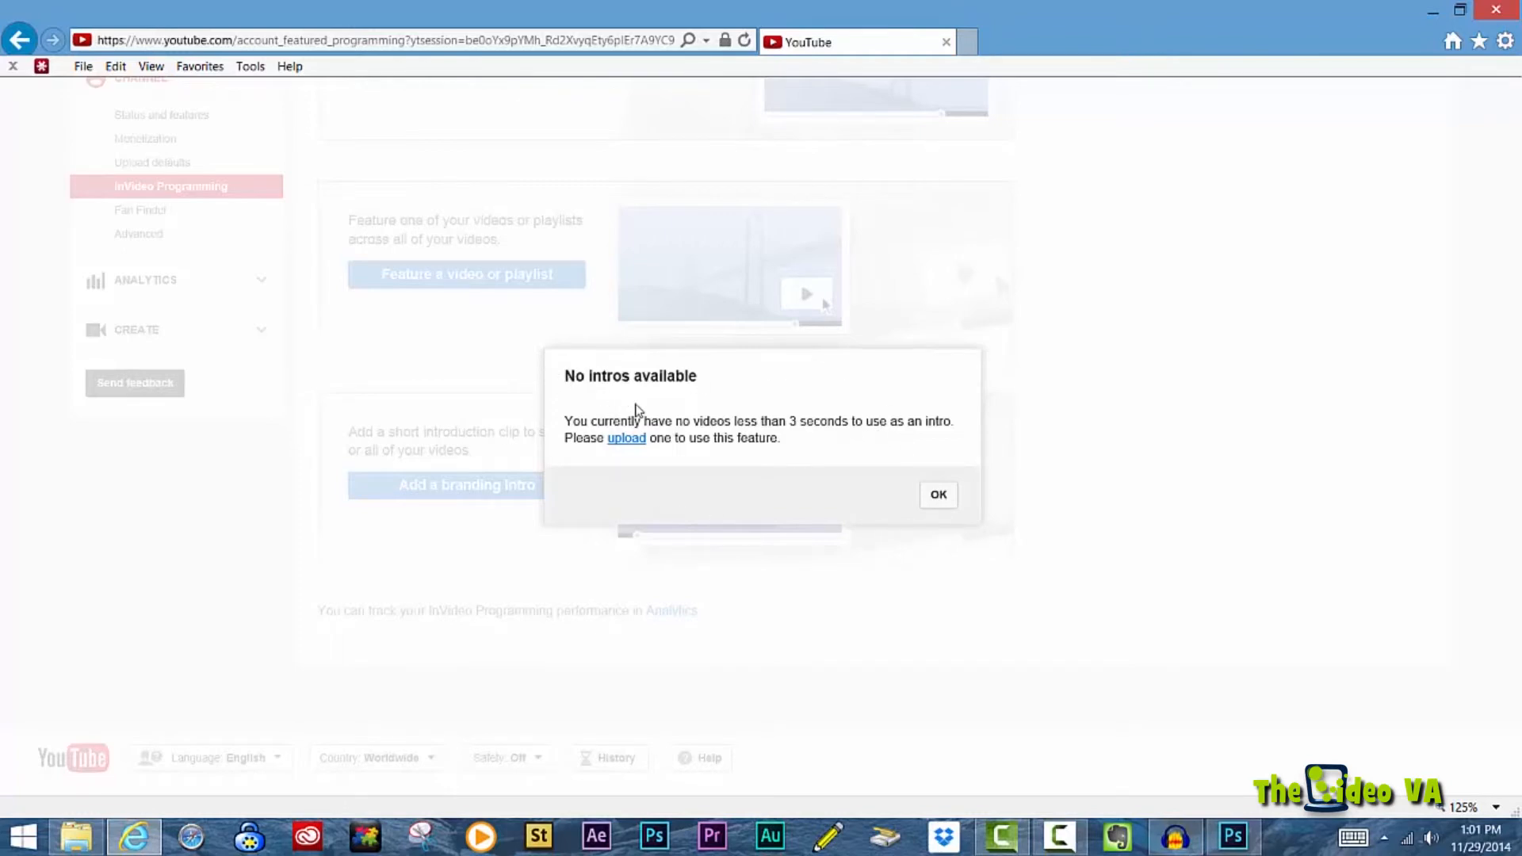
mouse_move(641, 411)
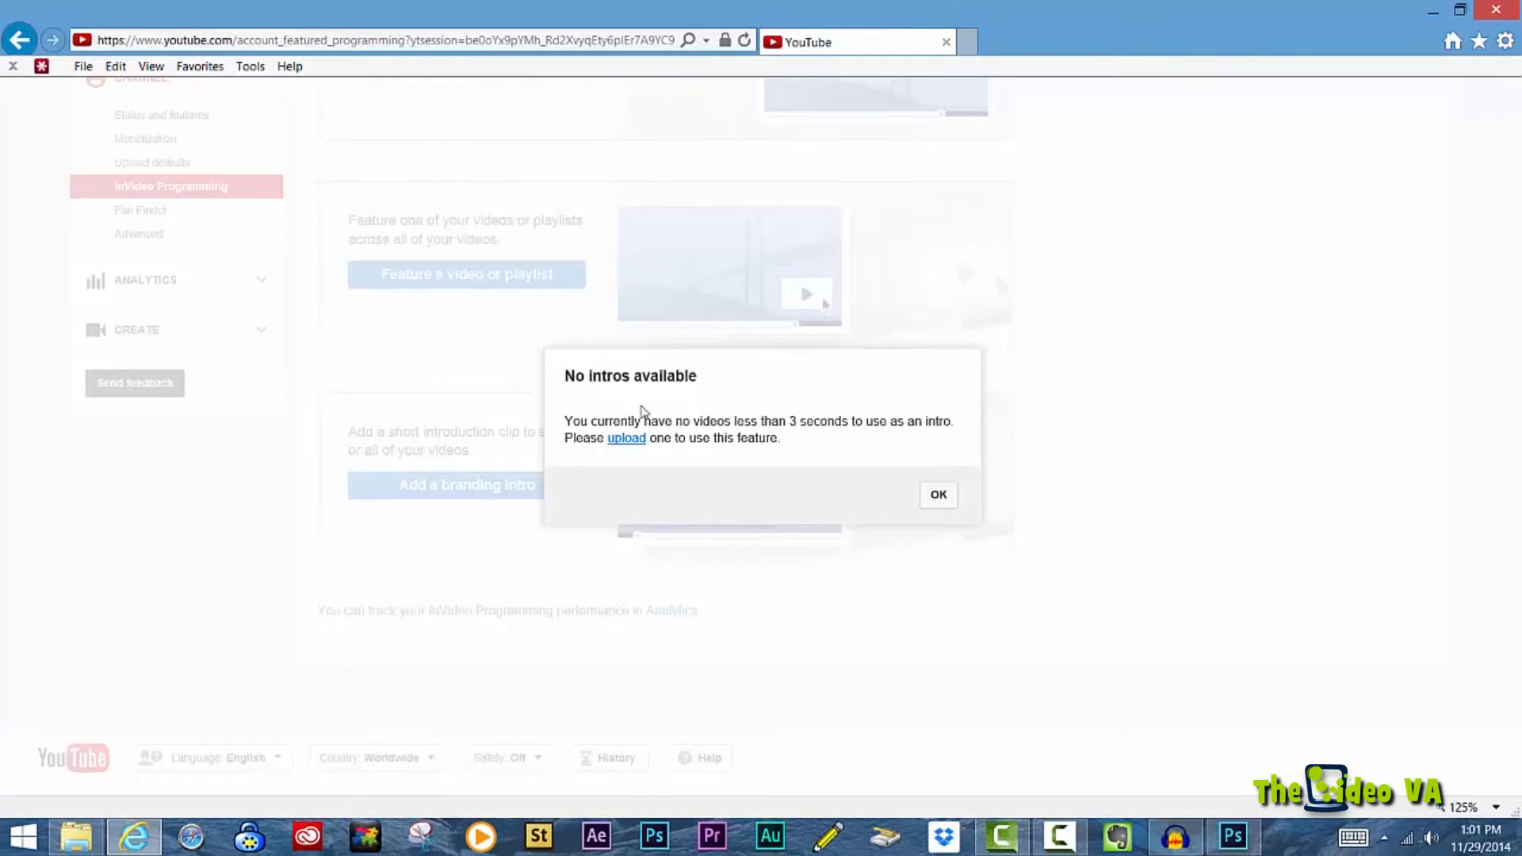
mouse_move(822, 474)
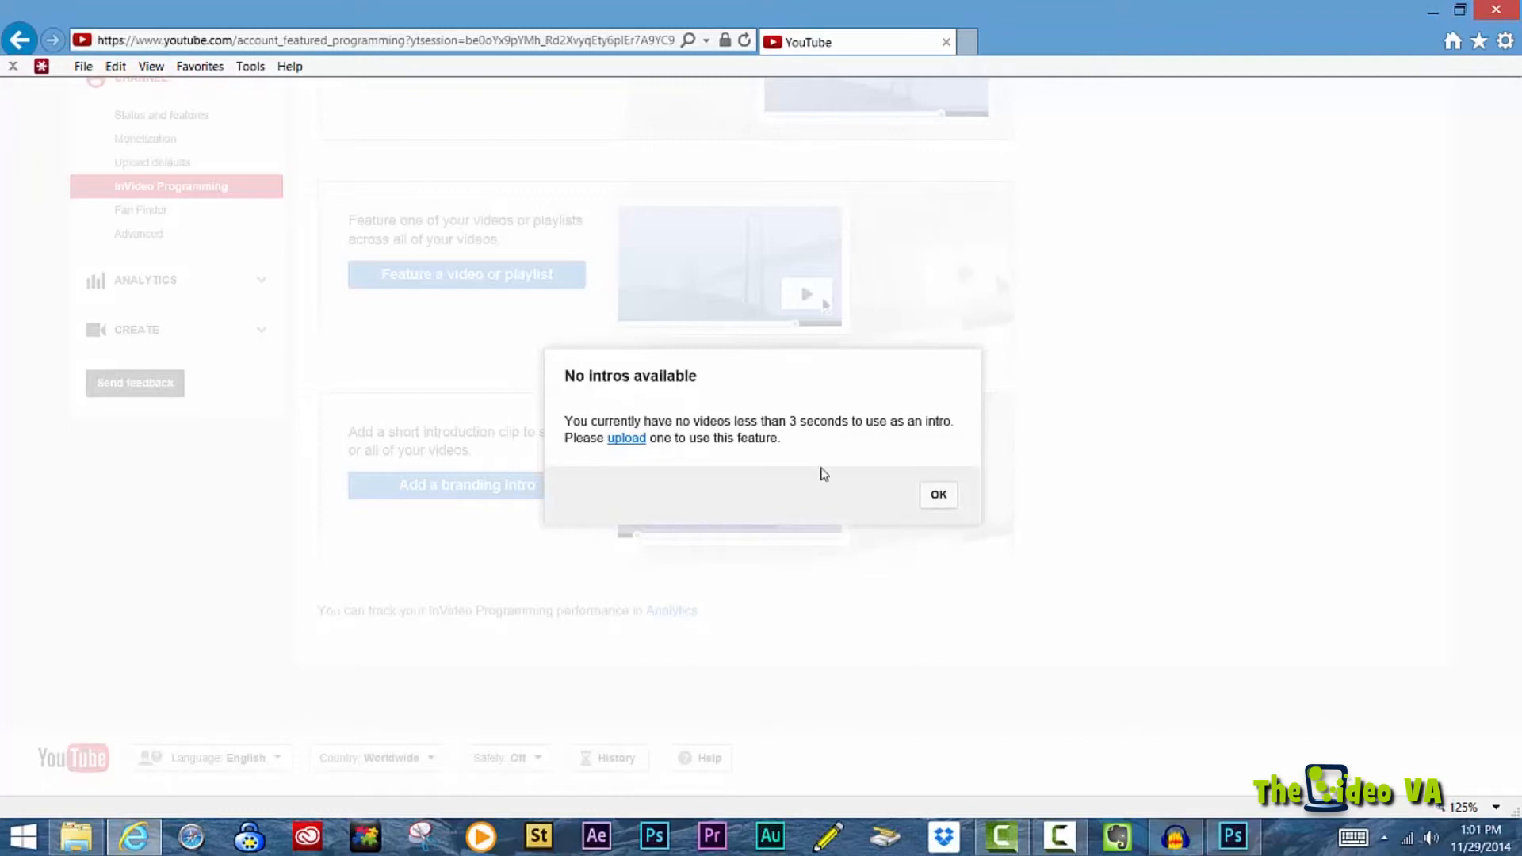
click(937, 495)
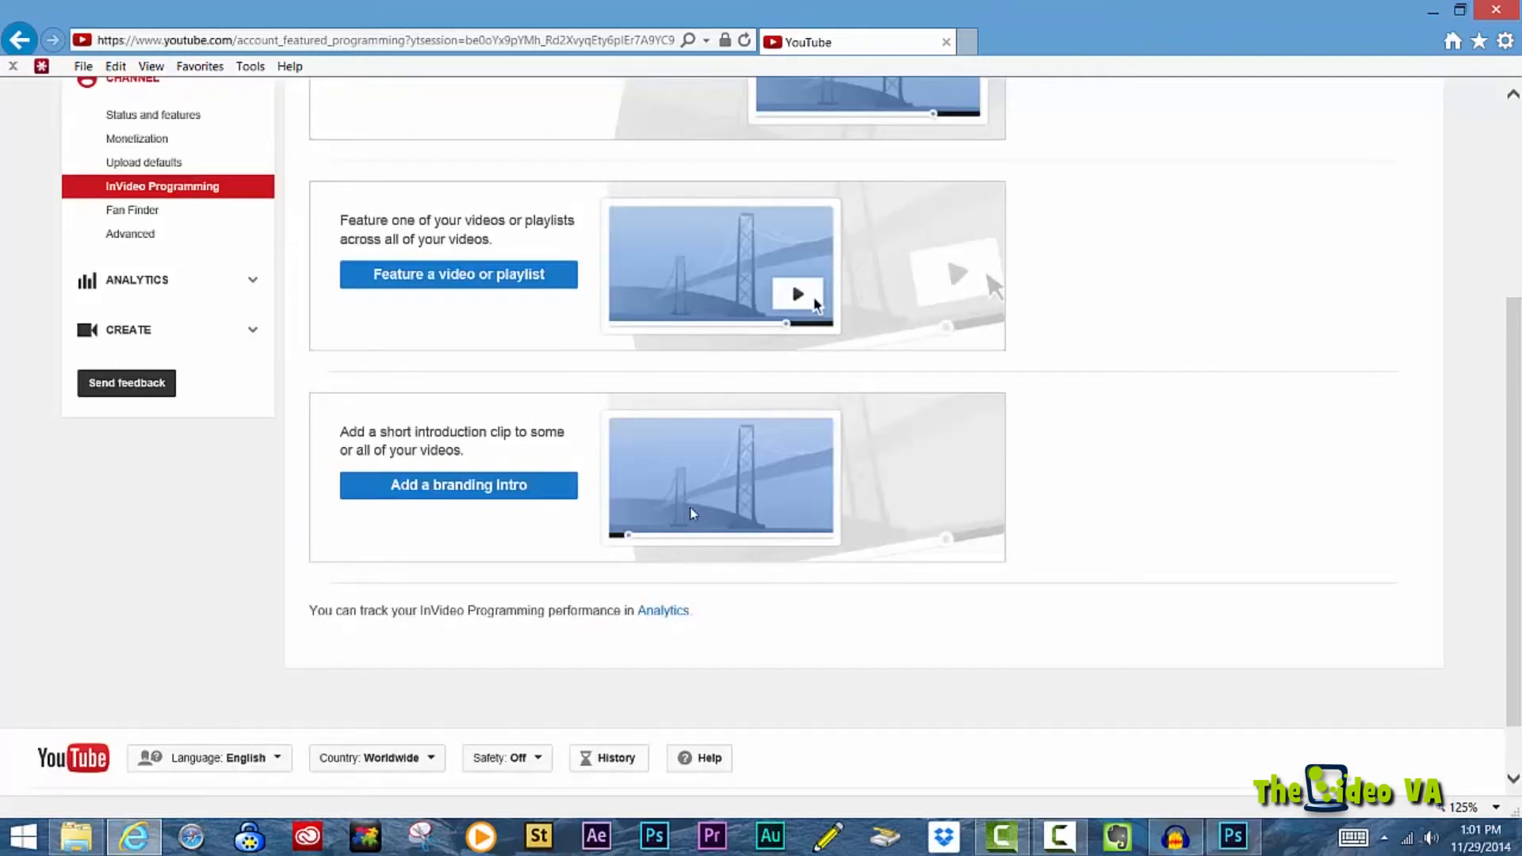
mouse_move(457, 486)
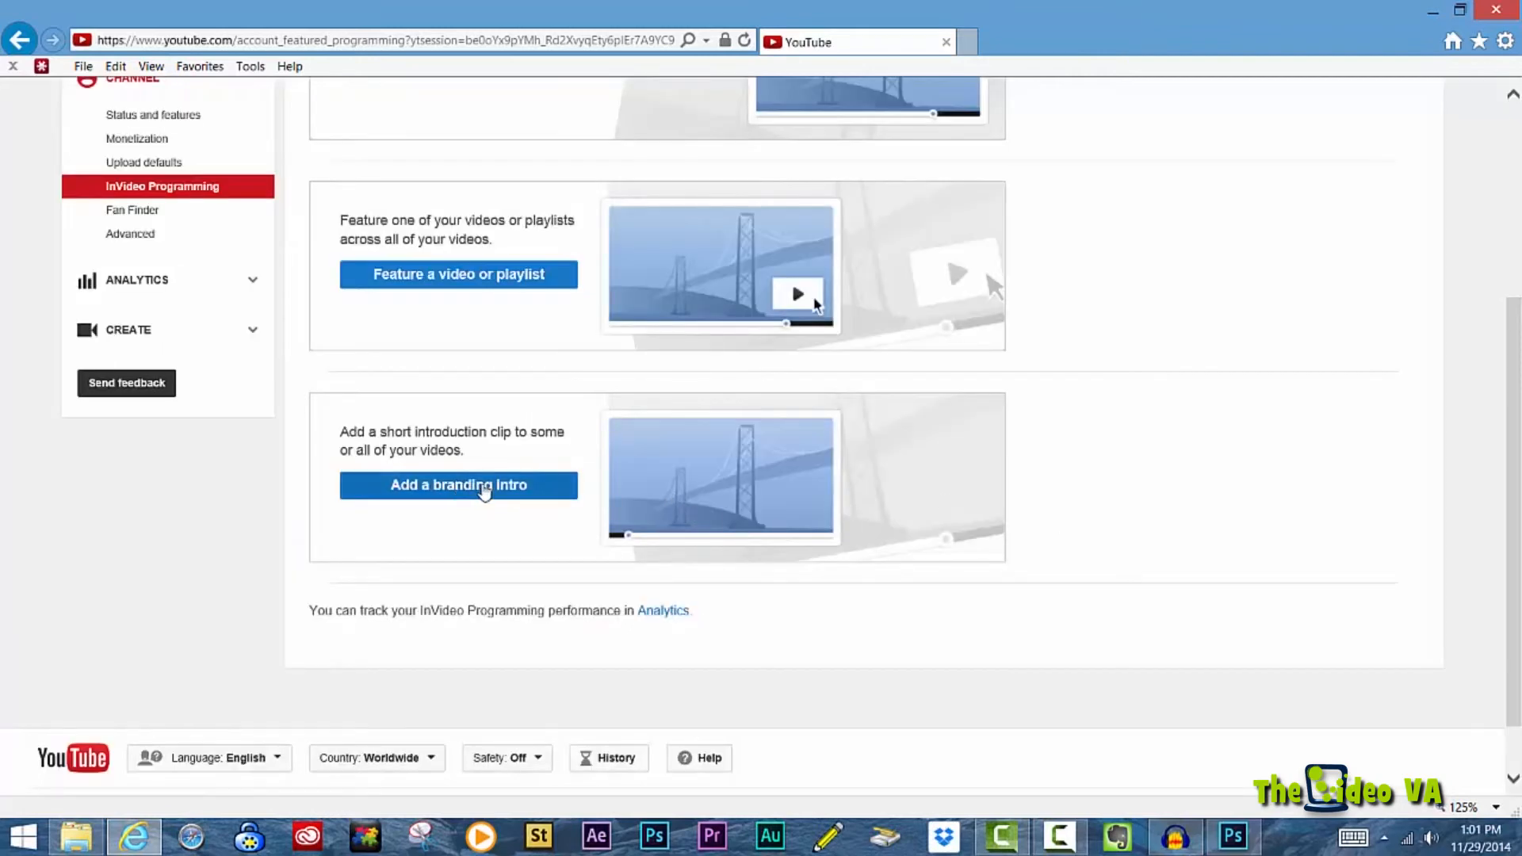